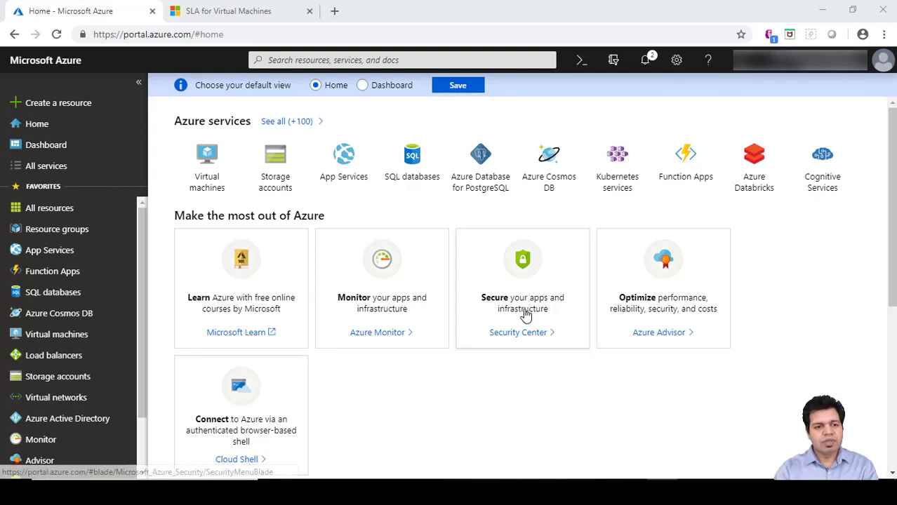
{"action": "mouse_move", "coordinate": [104, 383]}
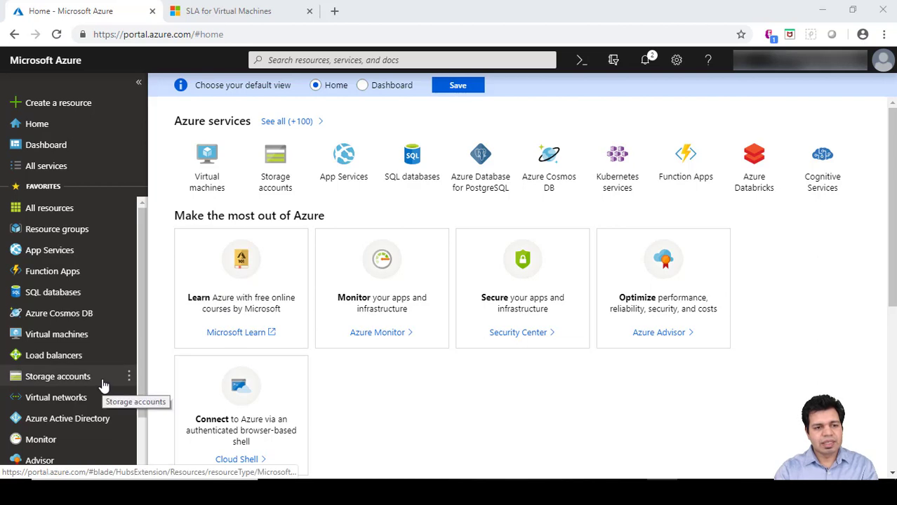
{"action": "mouse_move", "coordinate": [48, 144]}
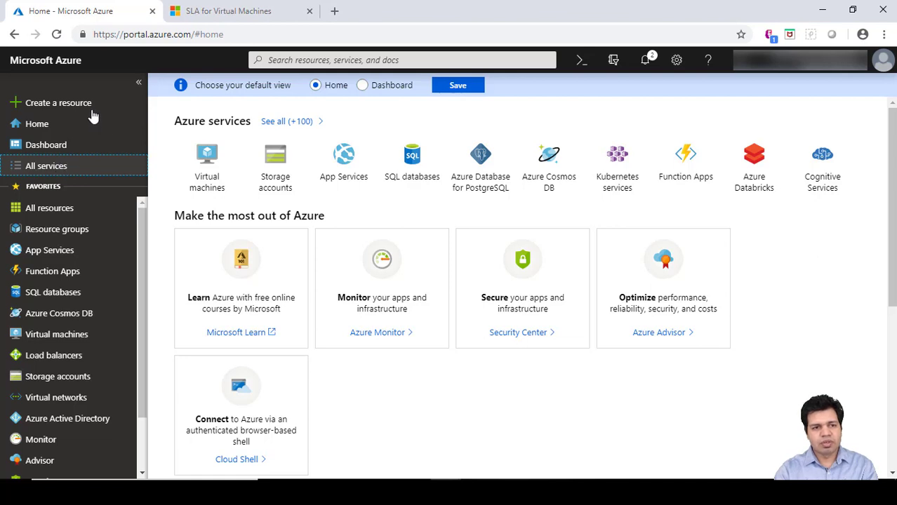
Go to Virtual machine scale sets via All services, filtering the list with 'VM'
{"action": "left_click", "coordinate": [47, 166]}
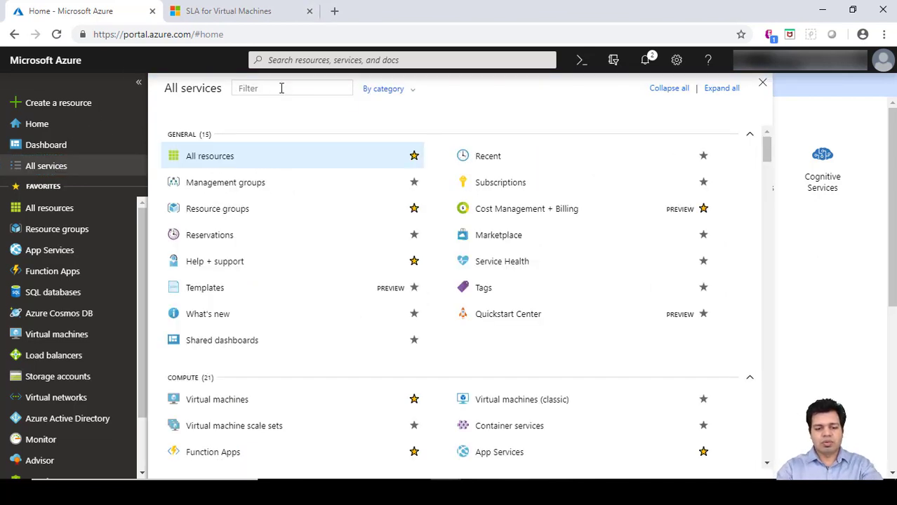
{"action": "type", "text": "VMSS"}
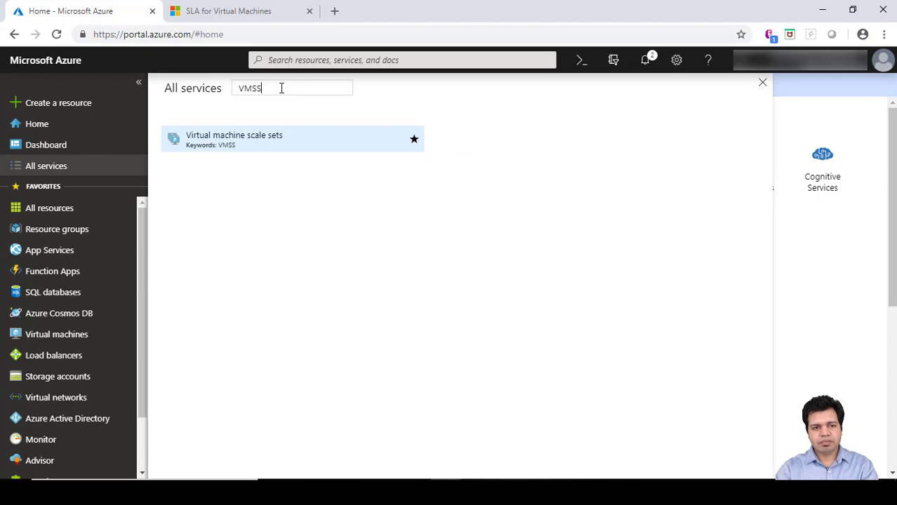
{"action": "mouse_move", "coordinate": [233, 140]}
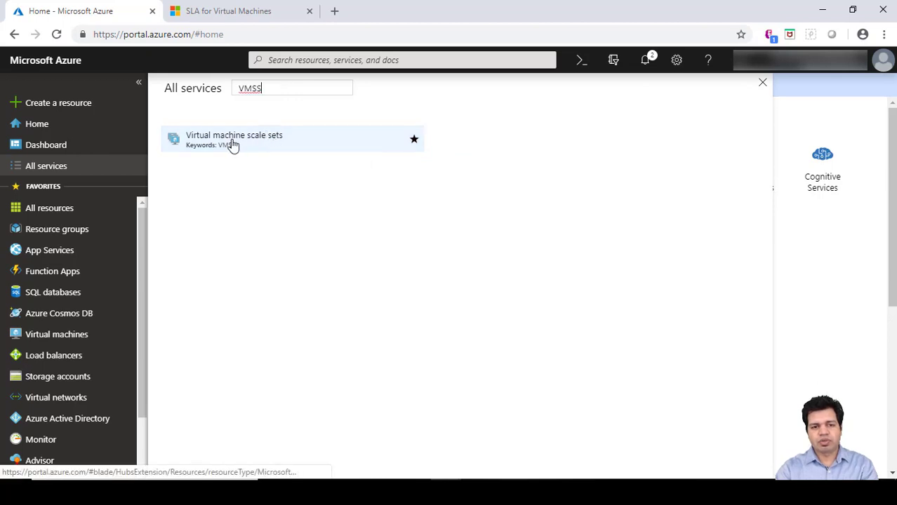
{"action": "left_click", "coordinate": [233, 141]}
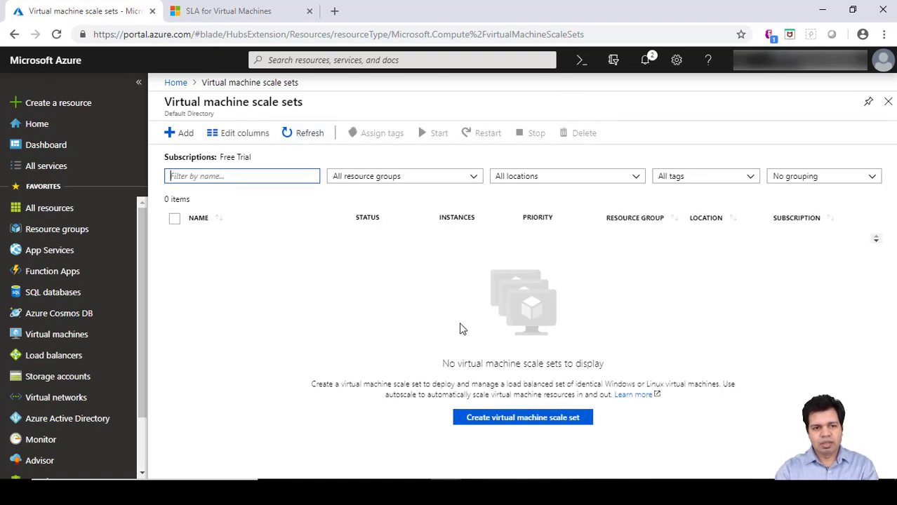
{"action": "mouse_move", "coordinate": [185, 132]}
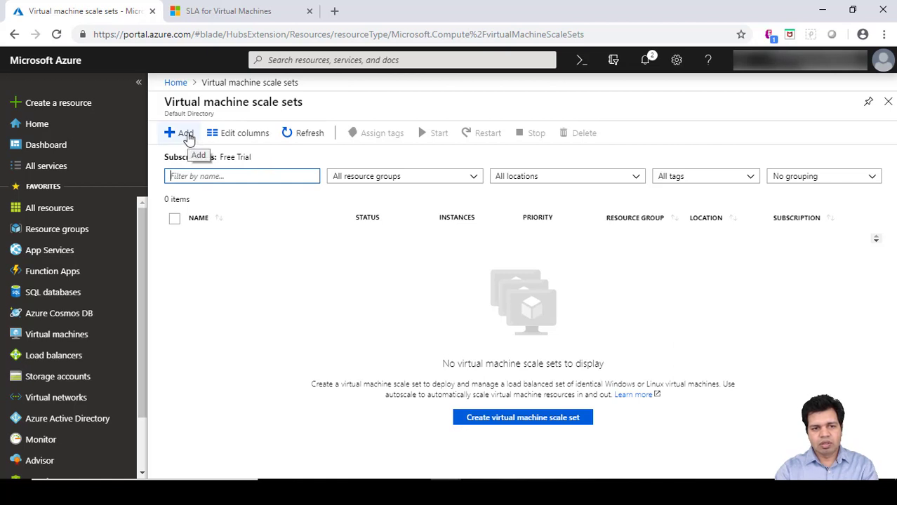
{"action": "mouse_move", "coordinate": [522, 418]}
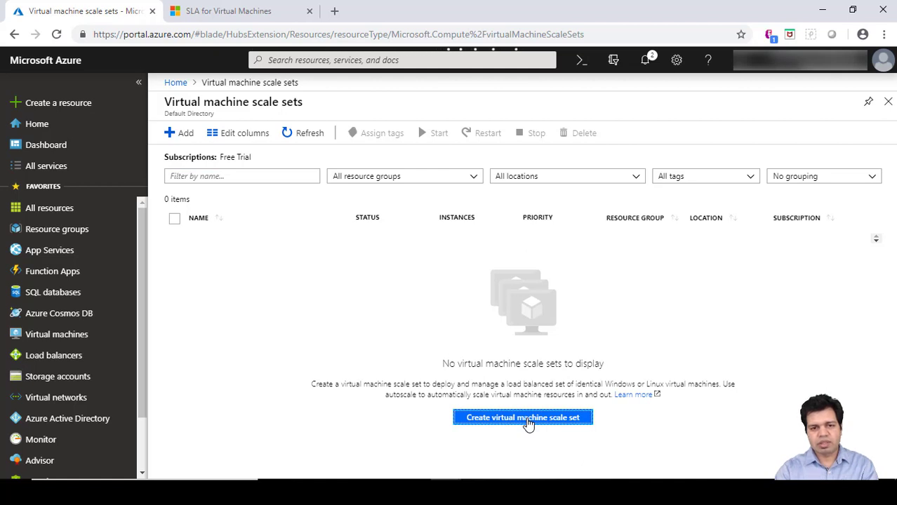
Start a new virtual machine scale set from the empty scale sets page
{"action": "left_click", "coordinate": [523, 418]}
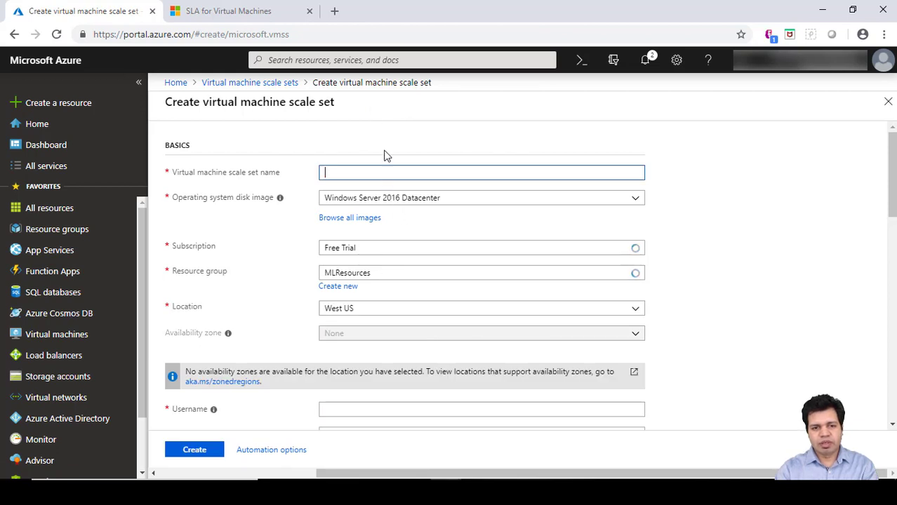
{"action": "mouse_move", "coordinate": [307, 191]}
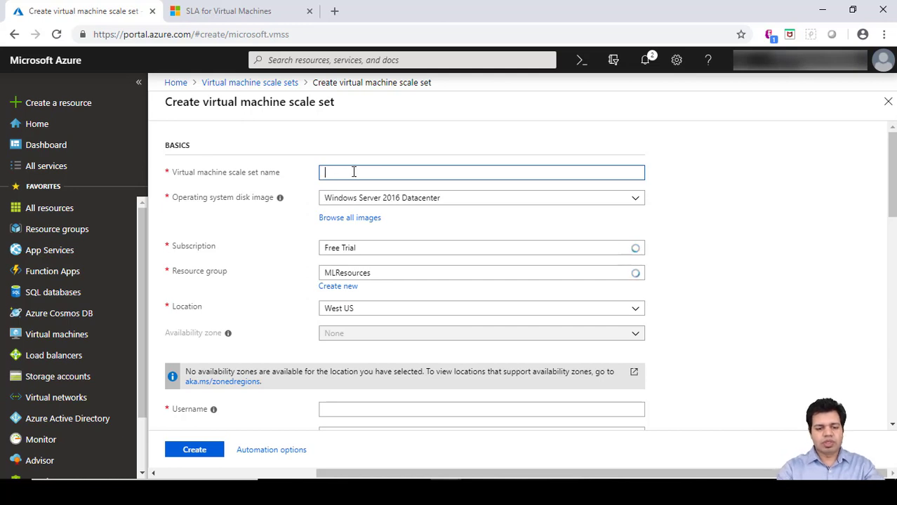
Name the scale set VMSSAzure and choose the Ubuntu Server 18.04 LTS image
{"action": "type", "text": "VMSS"}
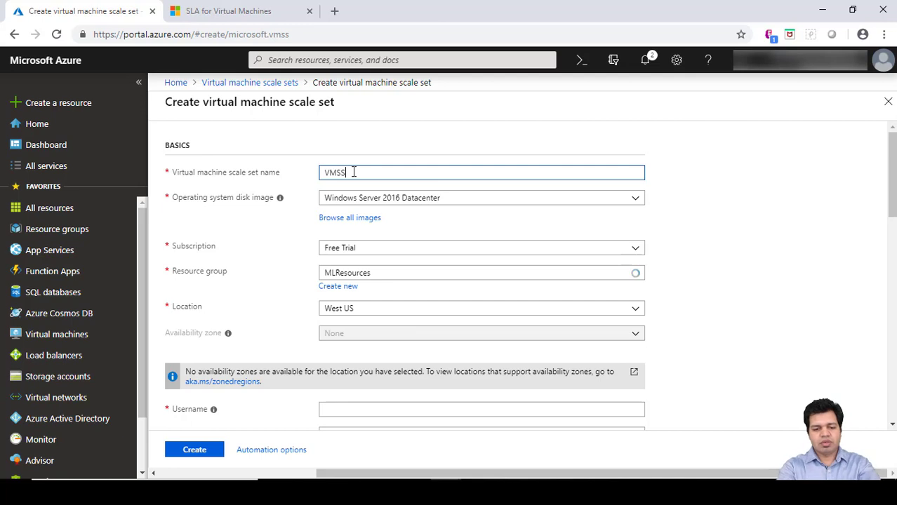
{"action": "type", "text": "Azure"}
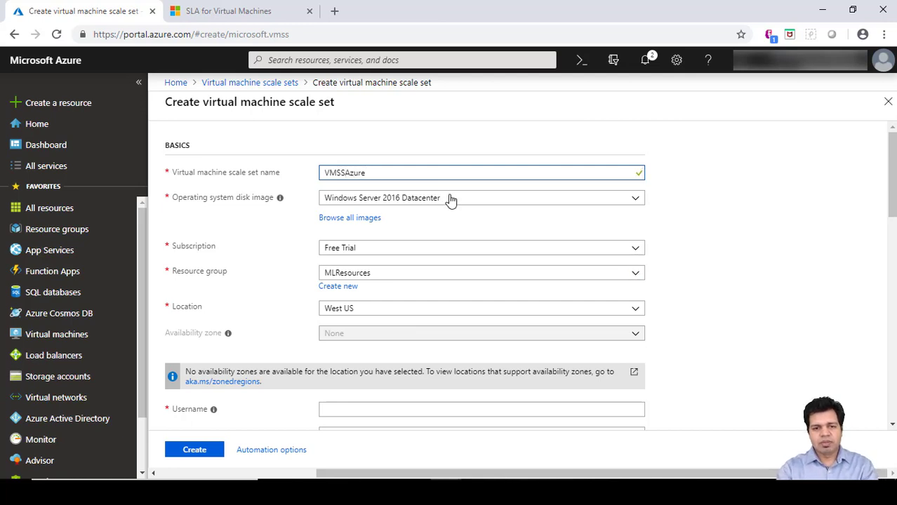
{"action": "left_click", "coordinate": [481, 196]}
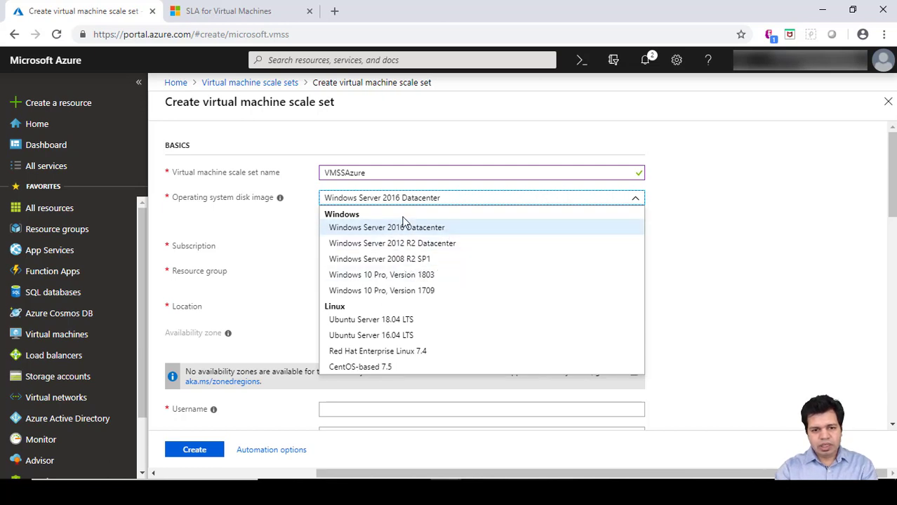
{"action": "mouse_move", "coordinate": [433, 260]}
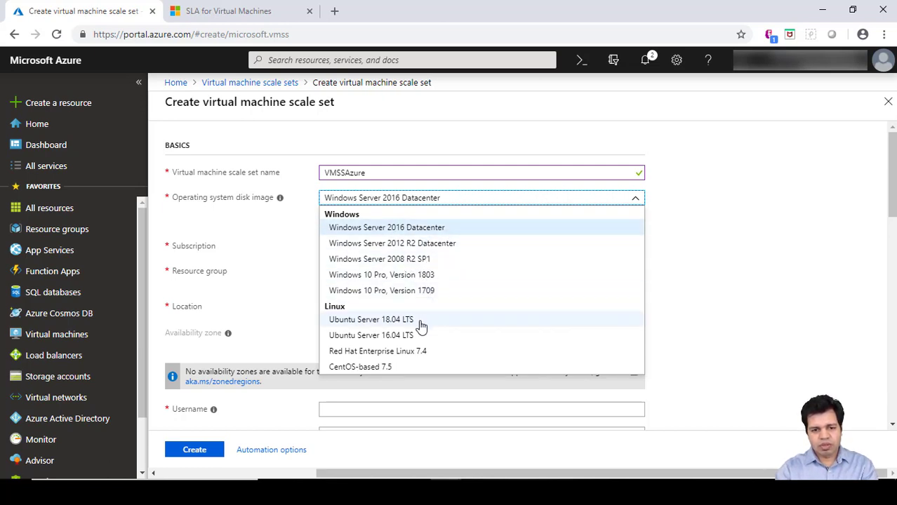
{"action": "mouse_move", "coordinate": [362, 320]}
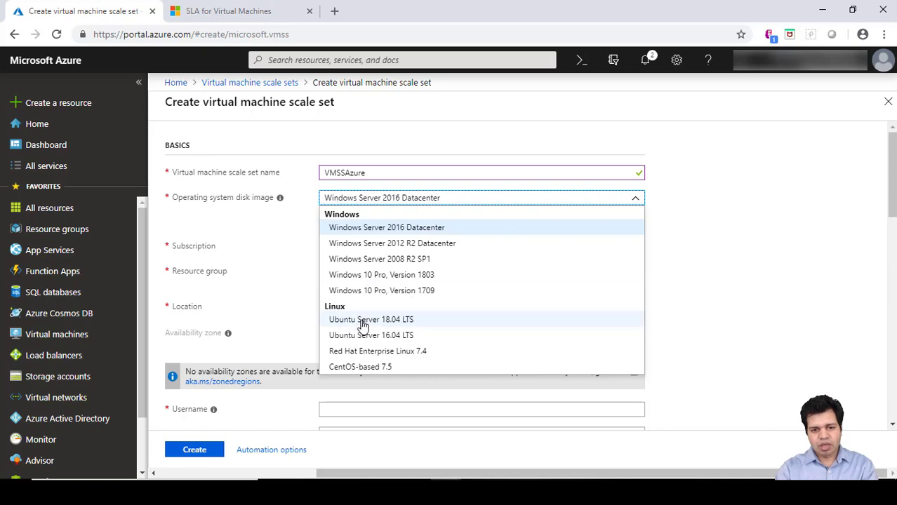
{"action": "left_click", "coordinate": [371, 320]}
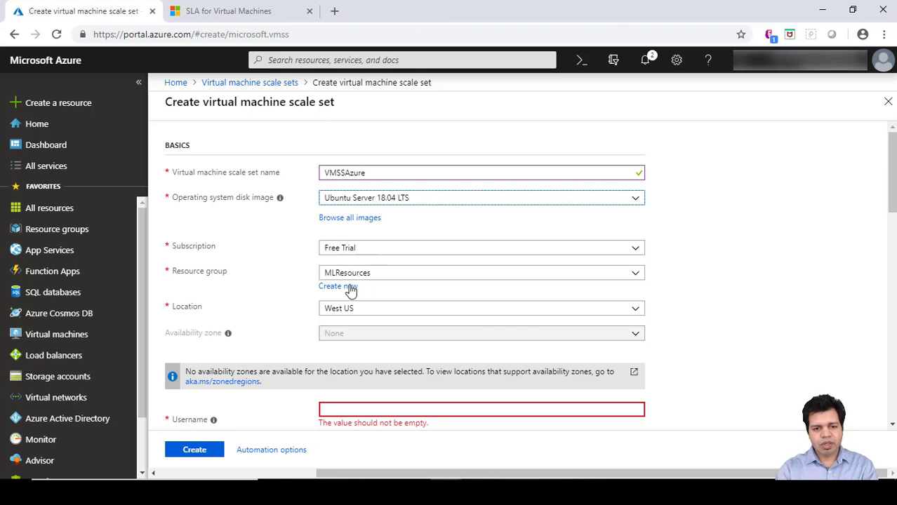
{"action": "mouse_move", "coordinate": [373, 313]}
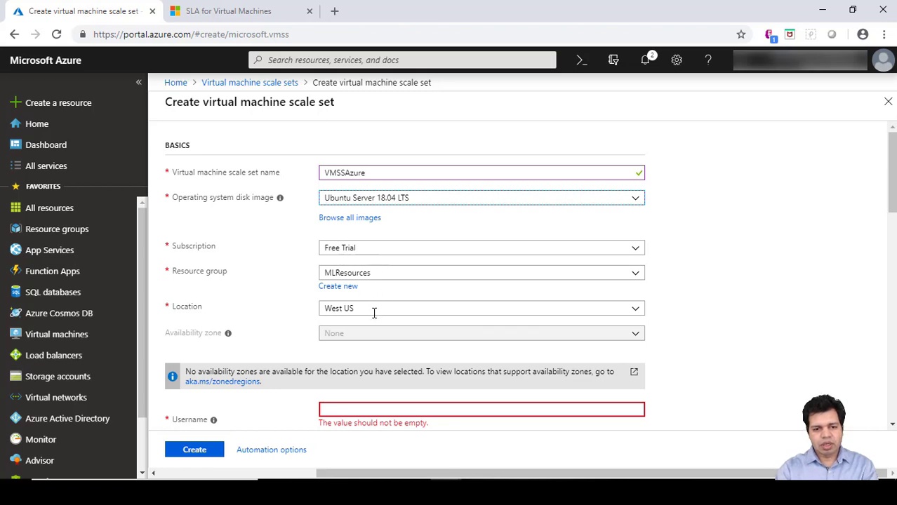
{"action": "mouse_move", "coordinate": [208, 253]}
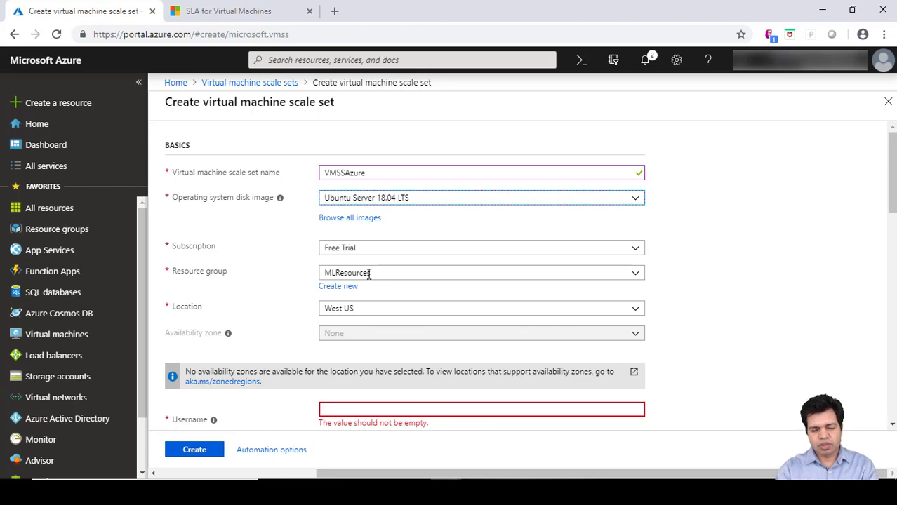
{"action": "mouse_move", "coordinate": [378, 323]}
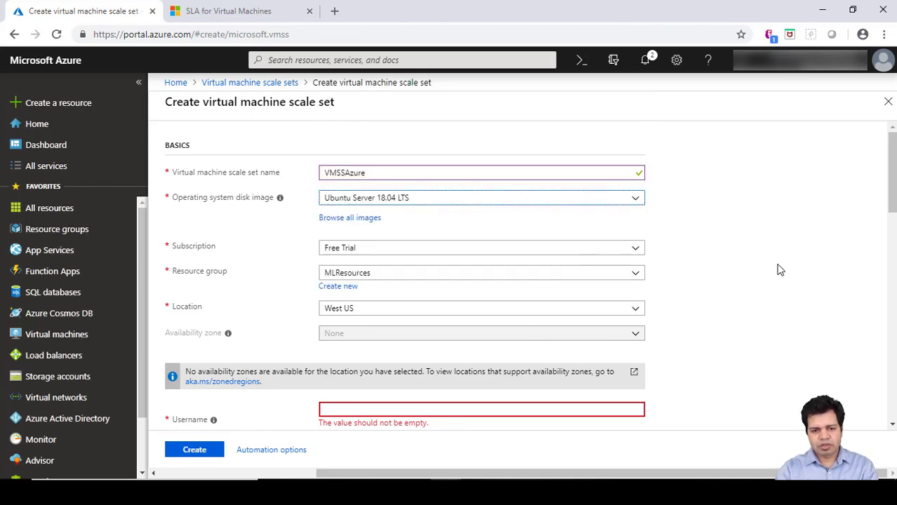
{"action": "scroll", "scroll_direction": "down", "scroll_amount": 3}
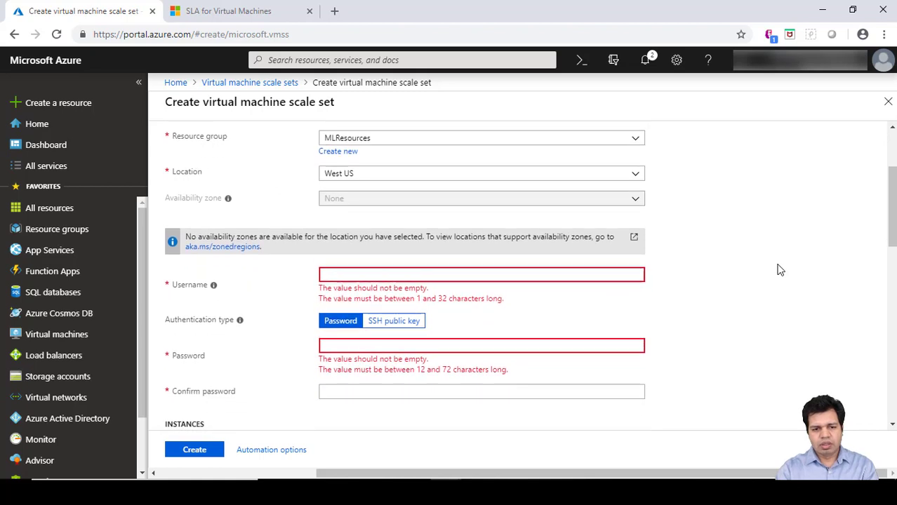
{"action": "left_click", "coordinate": [340, 320]}
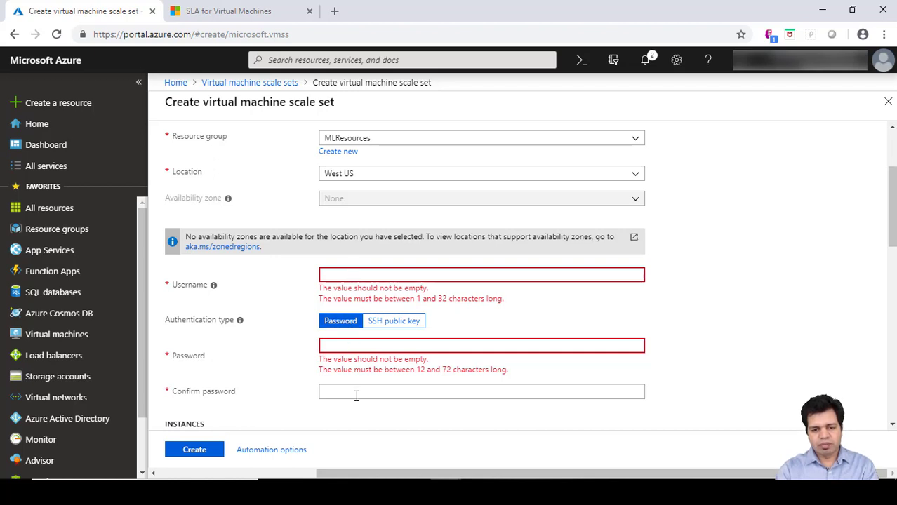
{"action": "mouse_move", "coordinate": [372, 263]}
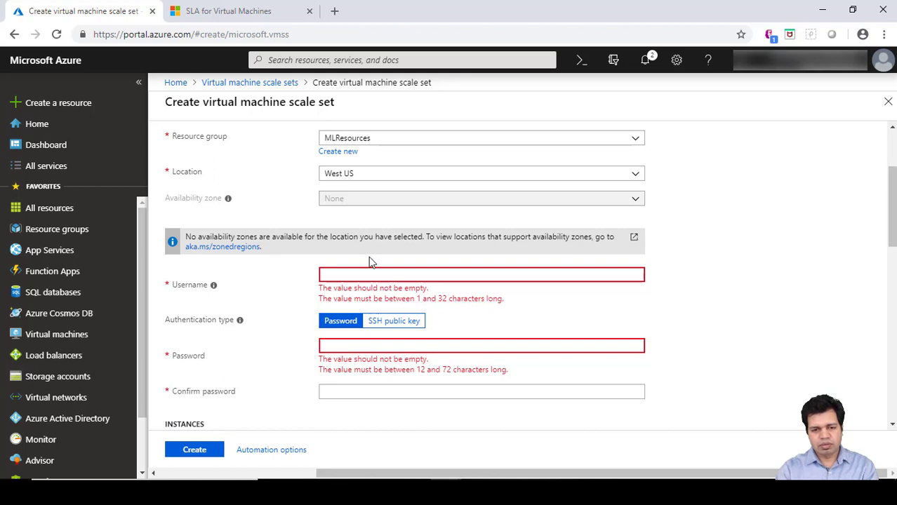
{"action": "mouse_move", "coordinate": [385, 294]}
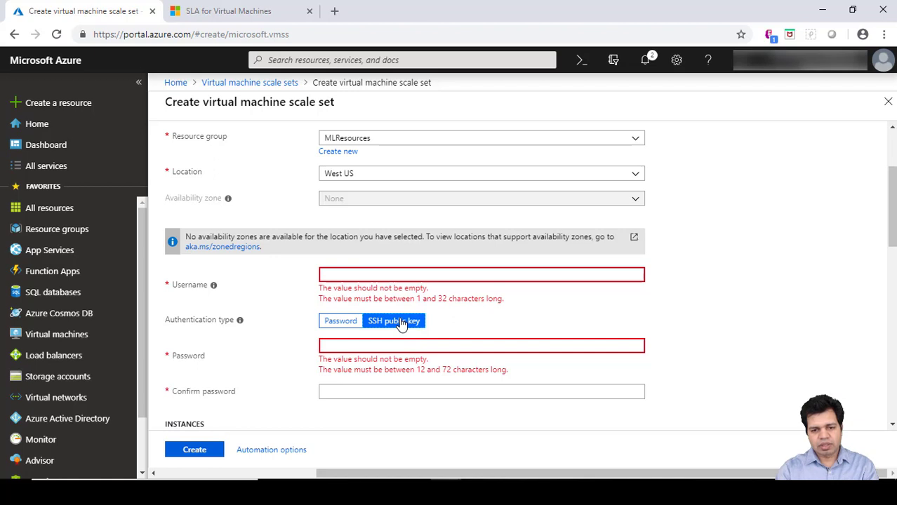
{"action": "left_click", "coordinate": [393, 320]}
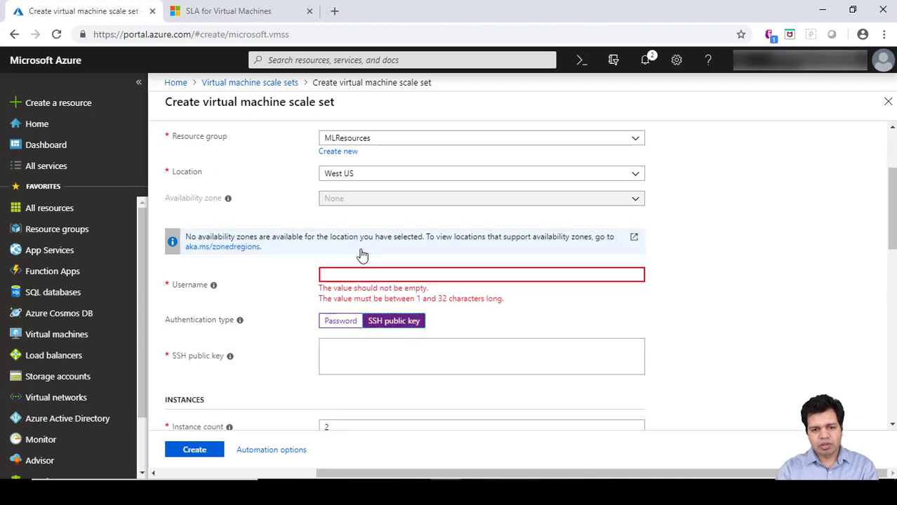
{"action": "mouse_move", "coordinate": [612, 335]}
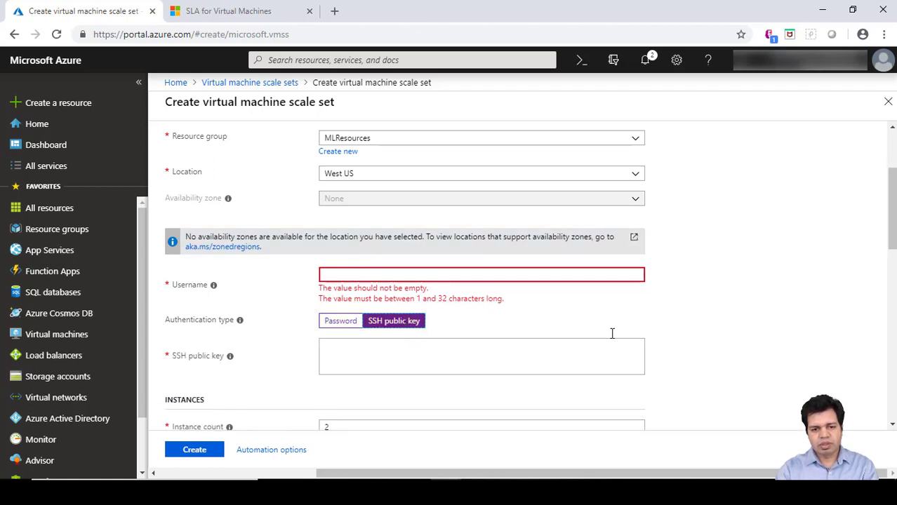
{"action": "scroll", "scroll_direction": "down", "scroll_amount": 3}
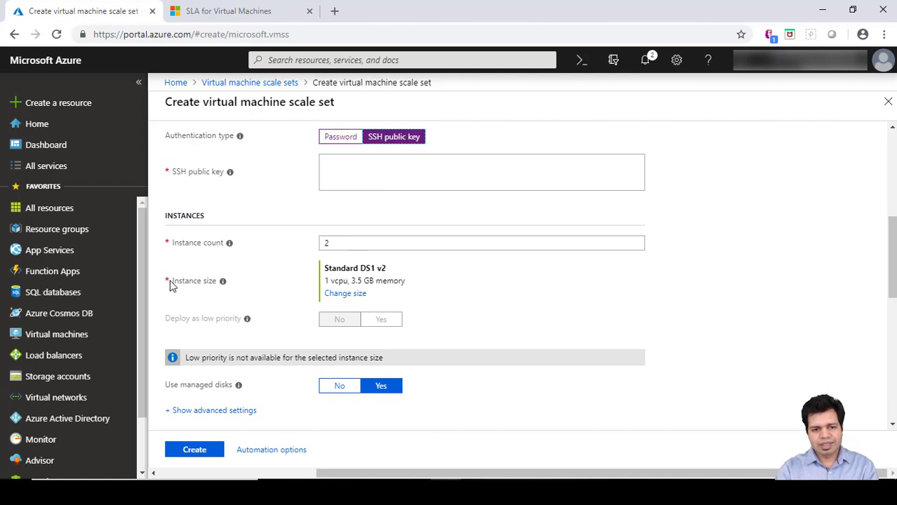
{"action": "mouse_move", "coordinate": [346, 293]}
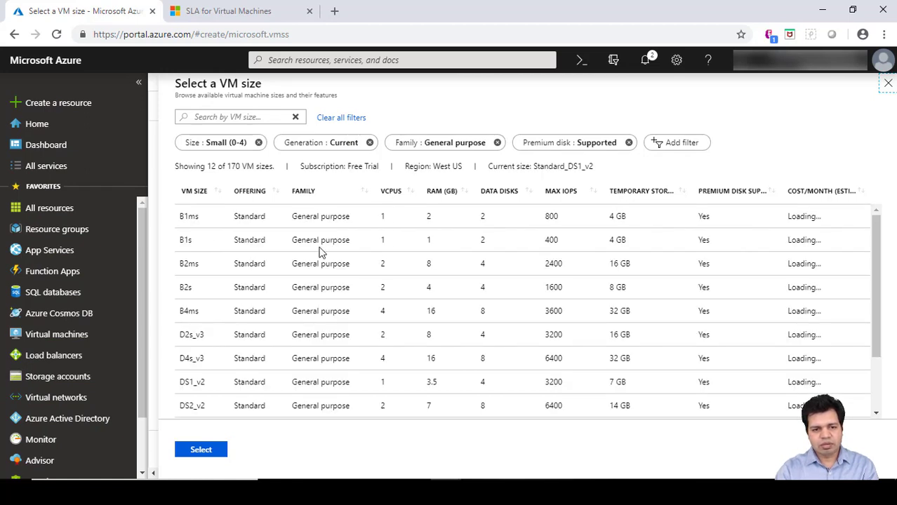
Select Standard B1s (1 vCPU, 1 GB) as the instance size
{"action": "left_click", "coordinate": [185, 239]}
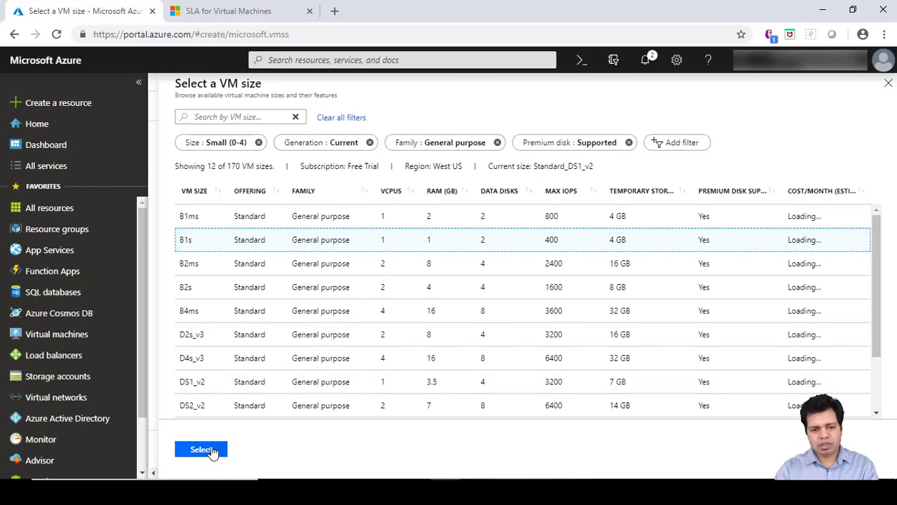
{"action": "left_click", "coordinate": [200, 449]}
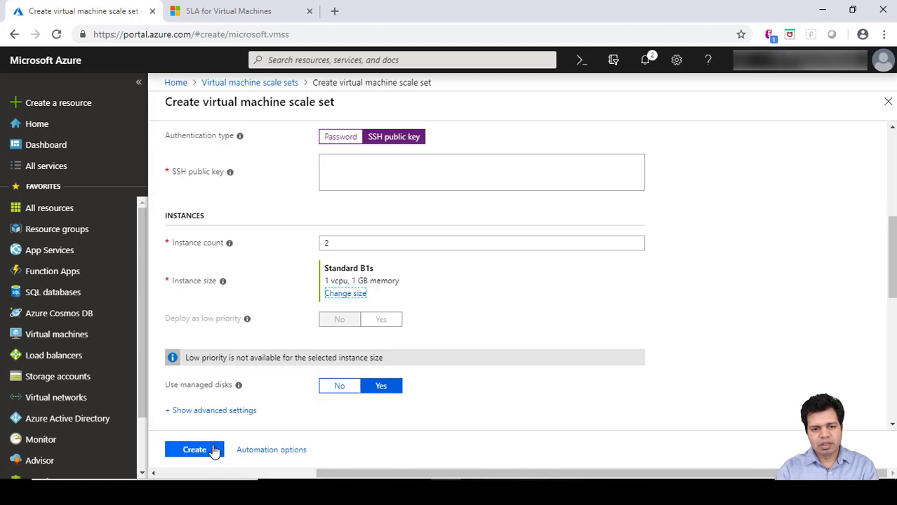
{"action": "mouse_move", "coordinate": [386, 281]}
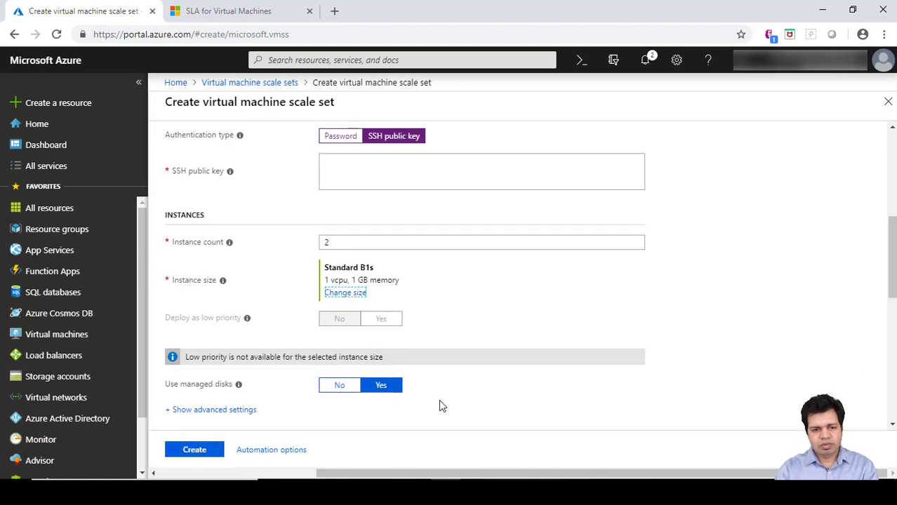
{"action": "scroll", "scroll_direction": "down", "scroll_amount": 3}
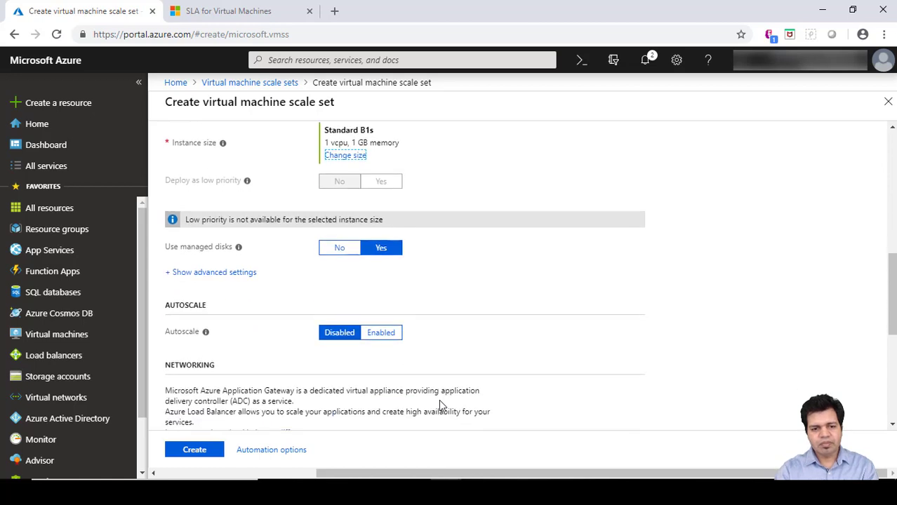
{"action": "scroll", "scroll_direction": "down", "scroll_amount": 3}
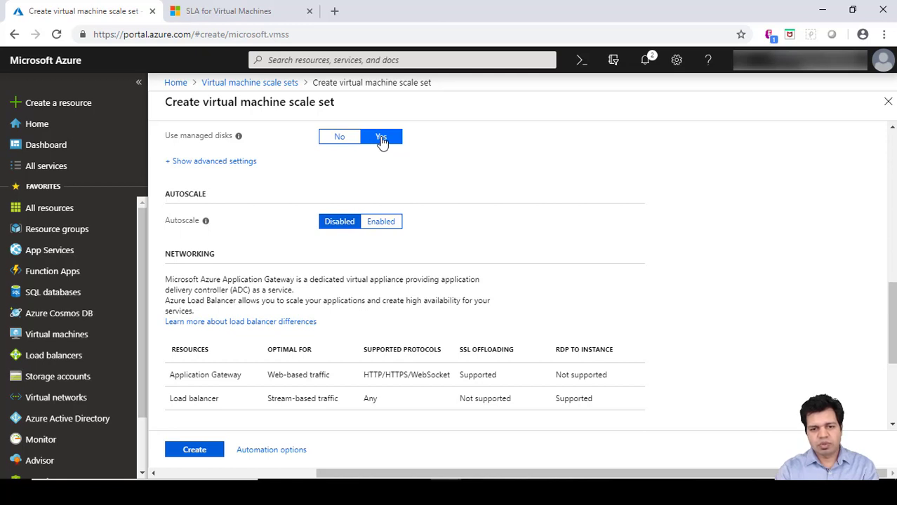
{"action": "left_click", "coordinate": [381, 136]}
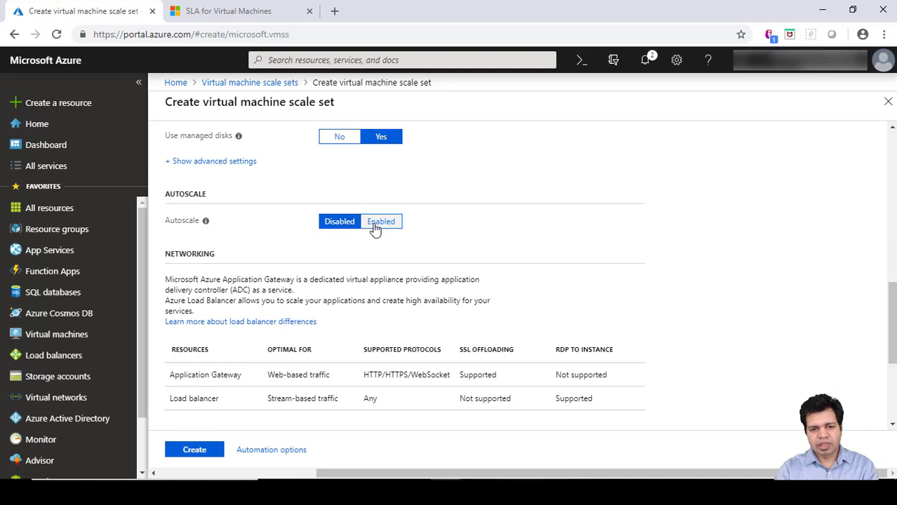
Enable autoscale with a minimum of 3 and a maximum of 15 VMs
{"action": "left_click", "coordinate": [381, 221]}
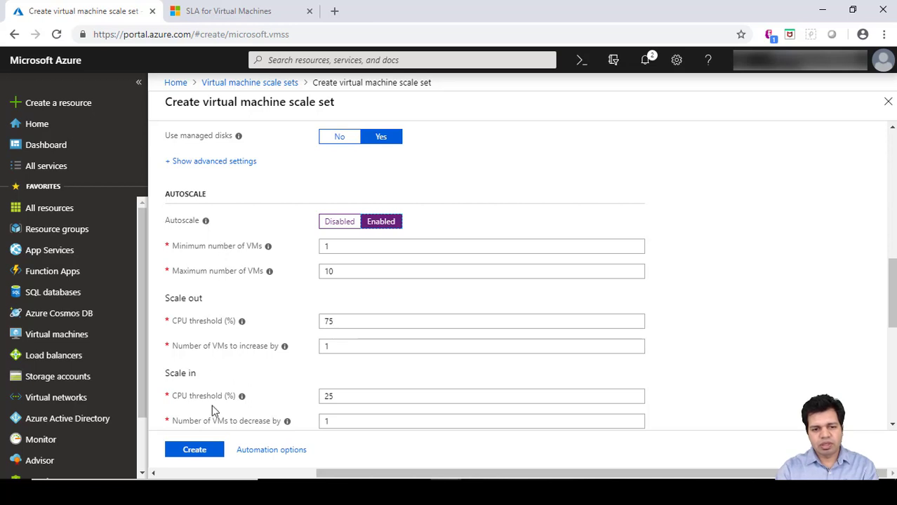
{"action": "mouse_move", "coordinate": [255, 260]}
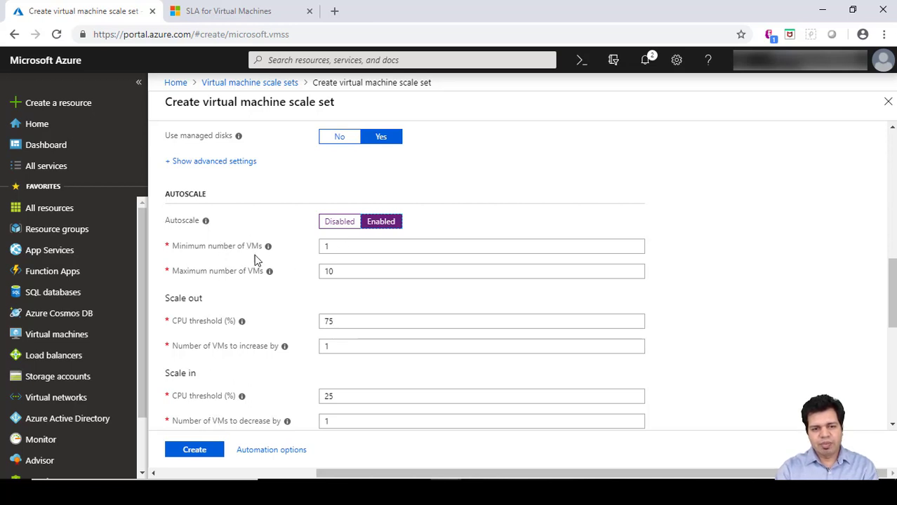
{"action": "left_click", "coordinate": [482, 245]}
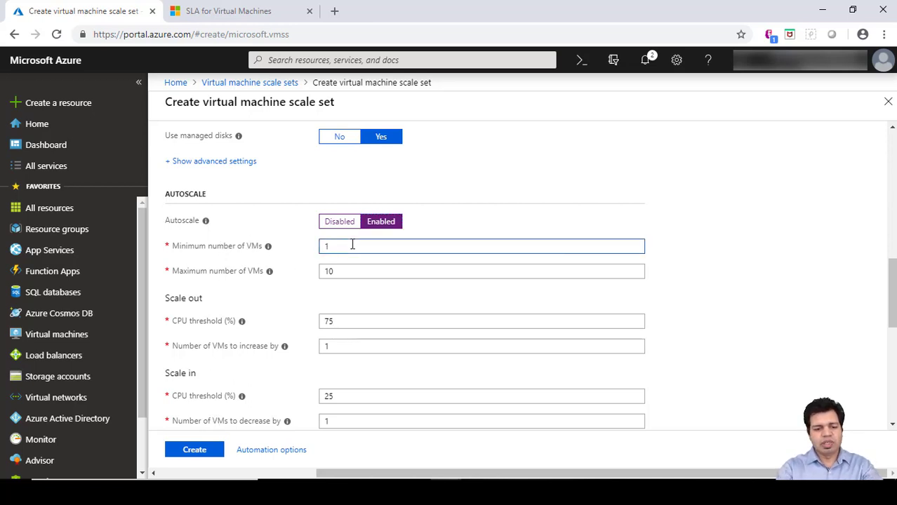
{"action": "type", "text": "3"}
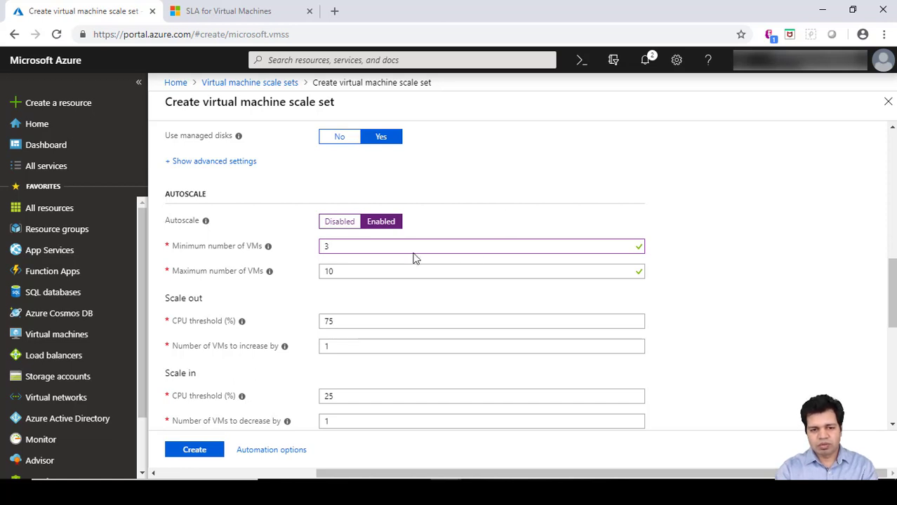
{"action": "left_click", "coordinate": [481, 245]}
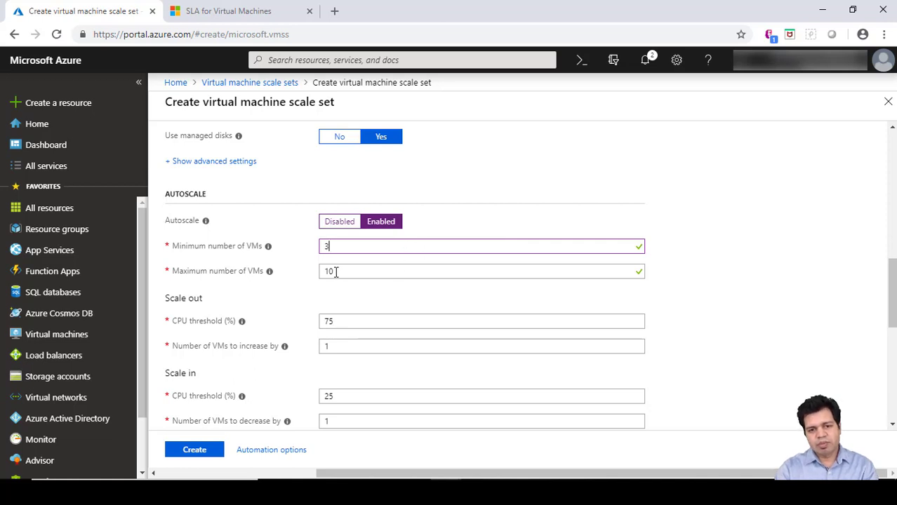
{"action": "left_click", "coordinate": [482, 272]}
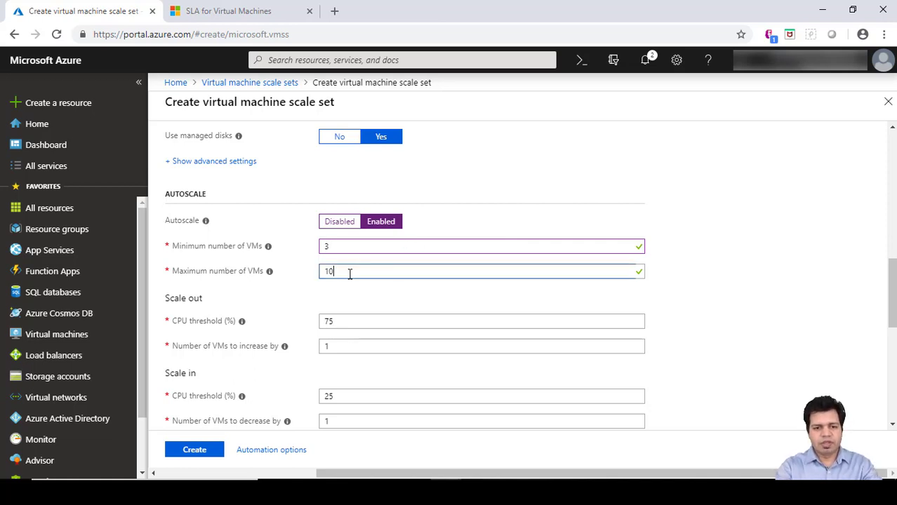
{"action": "type", "text": "1g"}
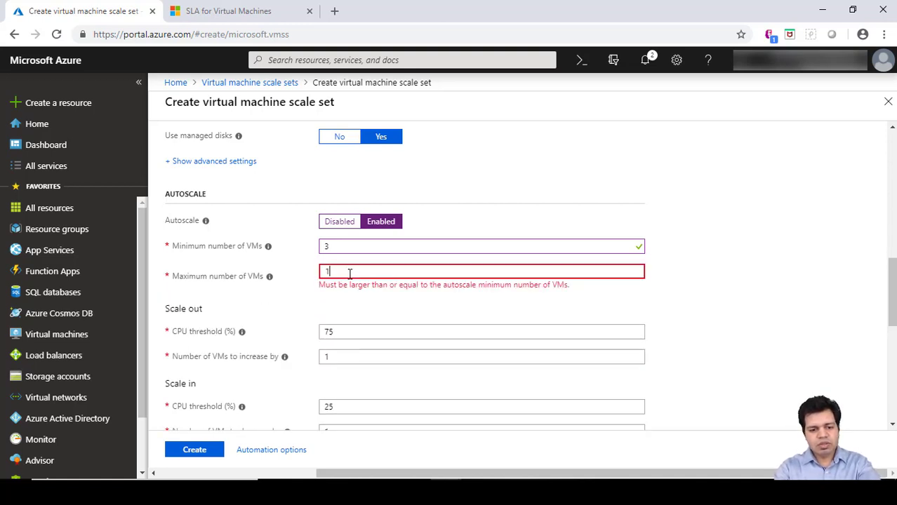
{"action": "type", "text": "5"}
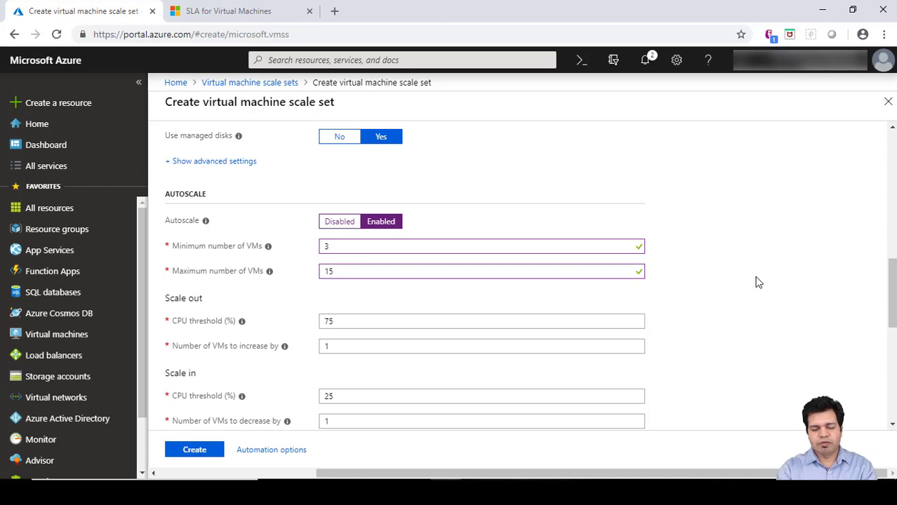
{"action": "mouse_move", "coordinate": [718, 250]}
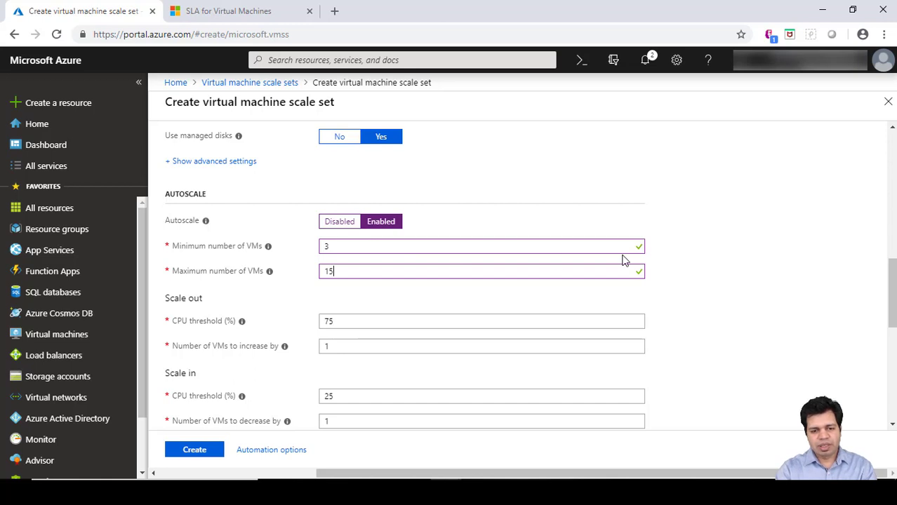
Keep the autoscale rules at add 1 VM above 75% CPU, remove 1 below 25%
{"action": "scroll", "scroll_direction": "down", "scroll_amount": 3}
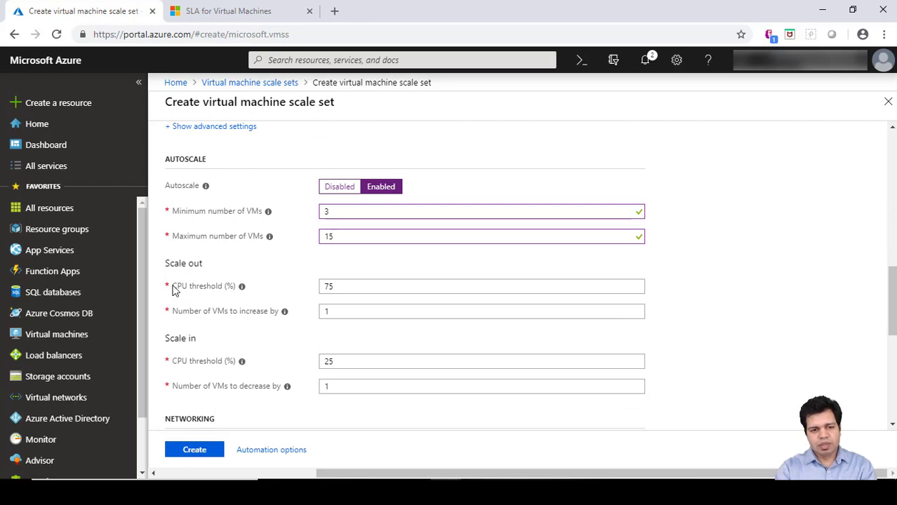
{"action": "mouse_move", "coordinate": [219, 292]}
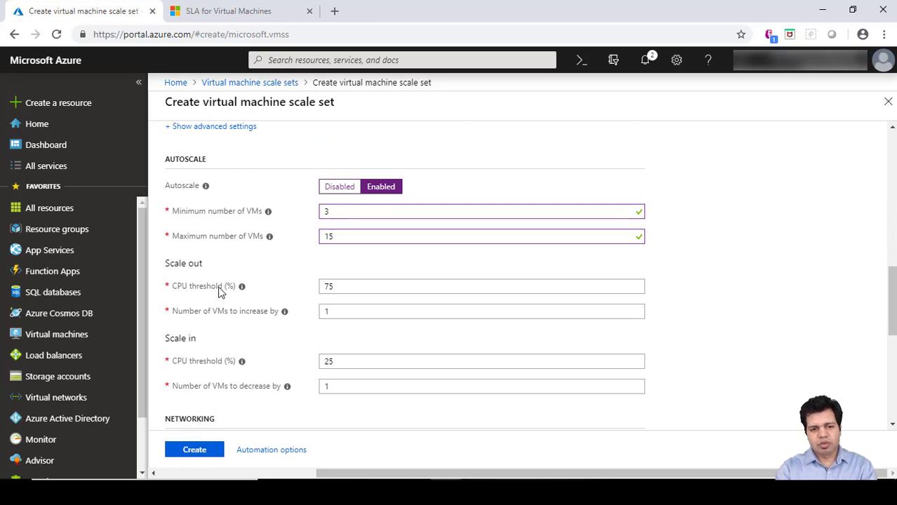
{"action": "left_click", "coordinate": [482, 286]}
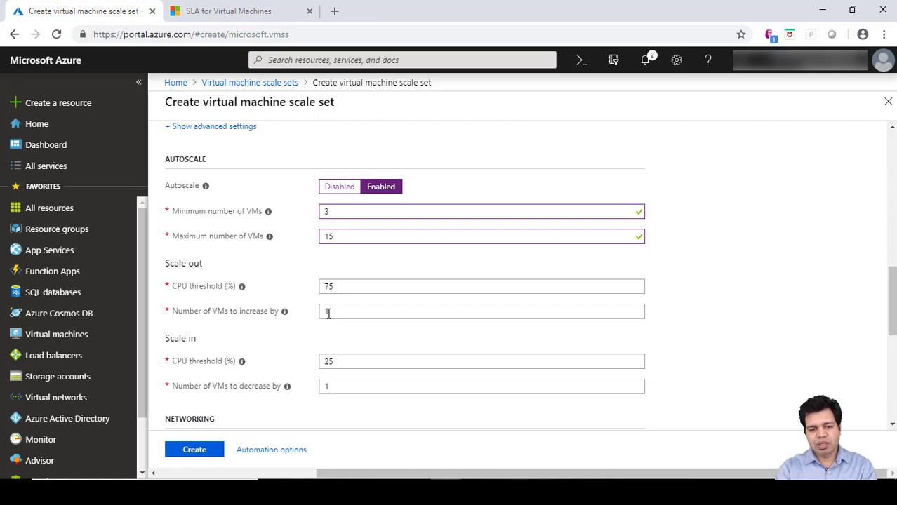
{"action": "type", "text": "1"}
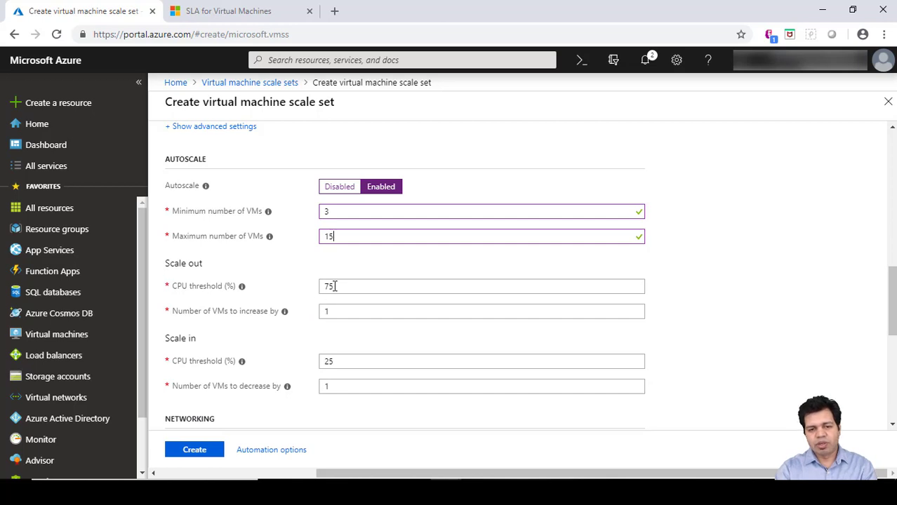
{"action": "mouse_move", "coordinate": [306, 281]}
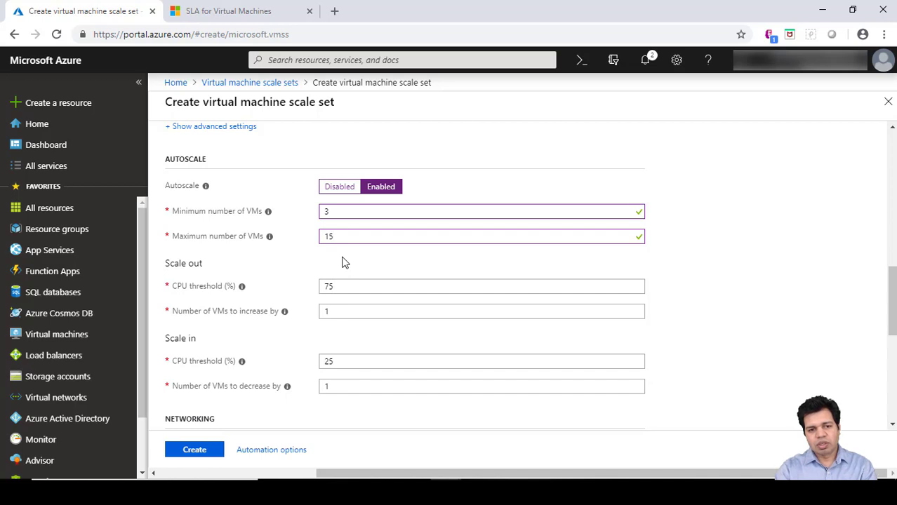
{"action": "mouse_move", "coordinate": [336, 230]}
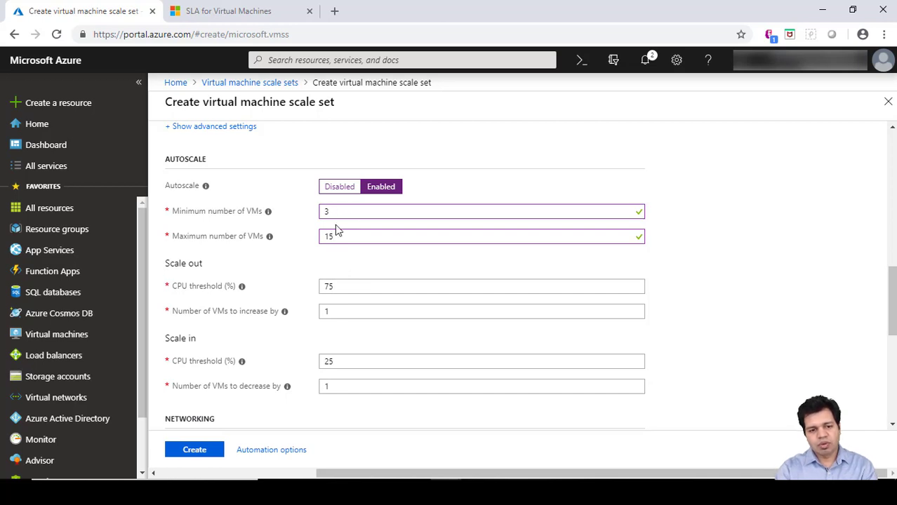
{"action": "mouse_move", "coordinate": [226, 346]}
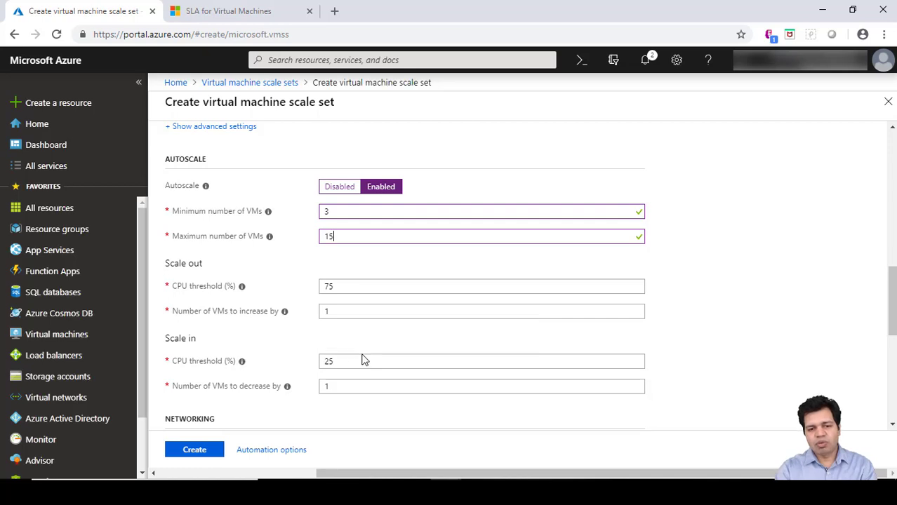
{"action": "mouse_move", "coordinate": [314, 349]}
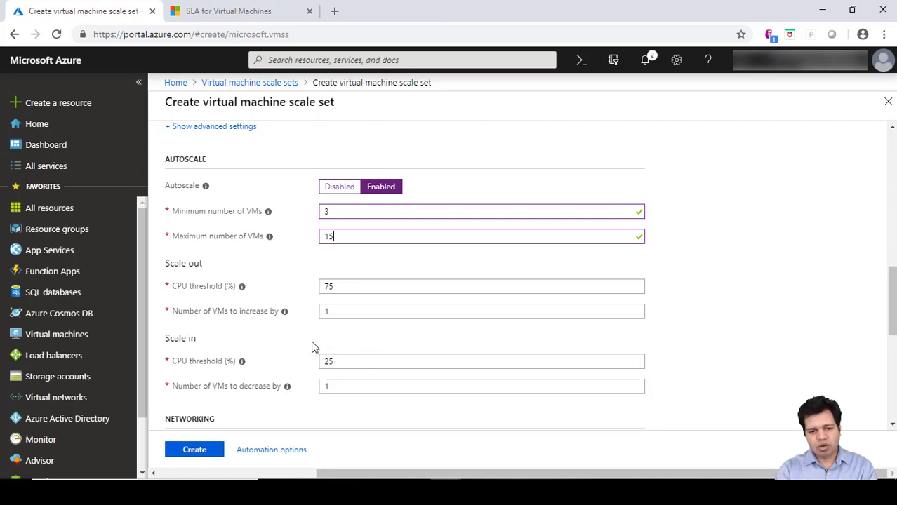
{"action": "left_click", "coordinate": [482, 360]}
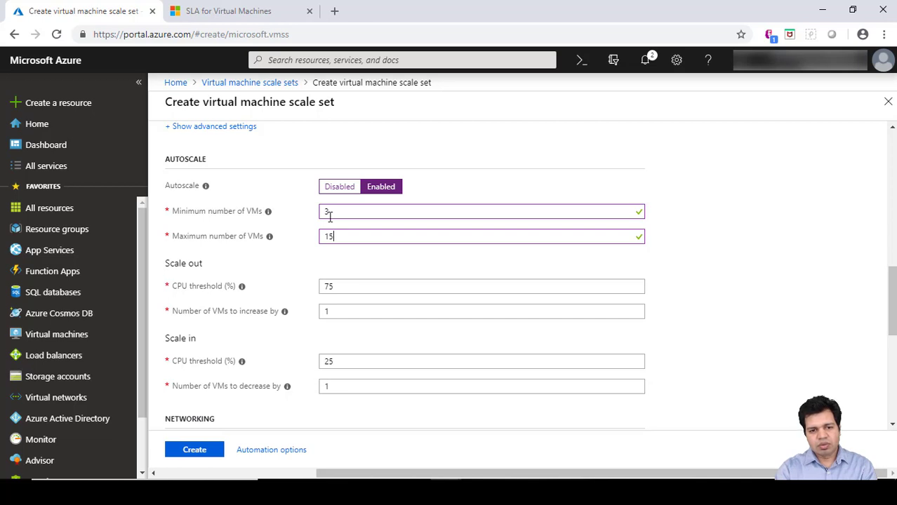
{"action": "mouse_move", "coordinate": [344, 386]}
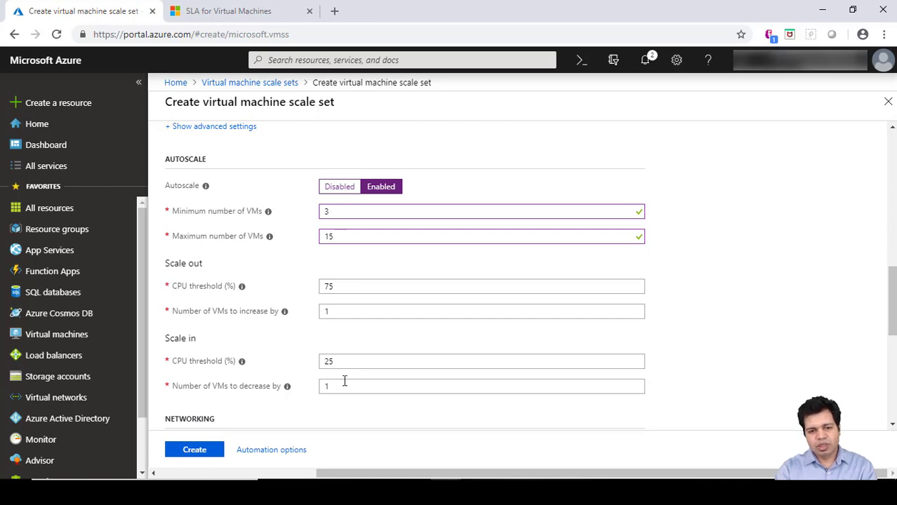
{"action": "mouse_move", "coordinate": [265, 315]}
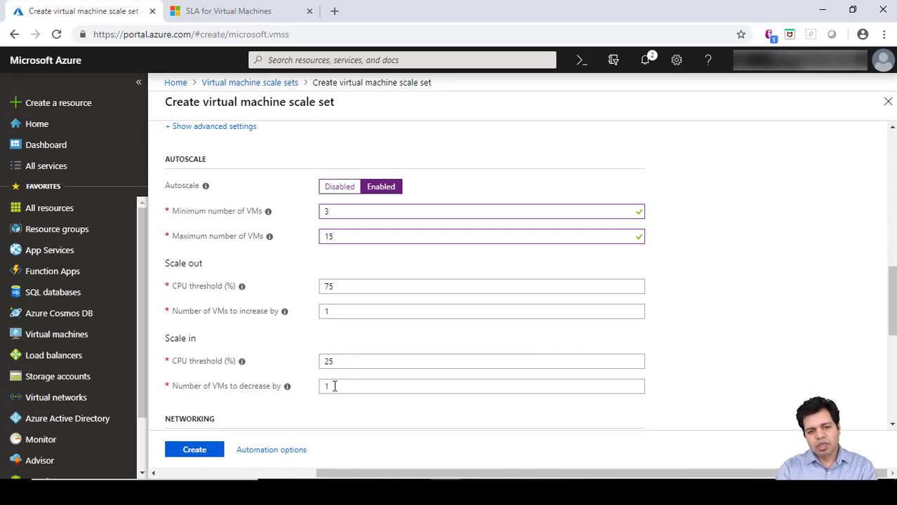
{"action": "left_click", "coordinate": [481, 236]}
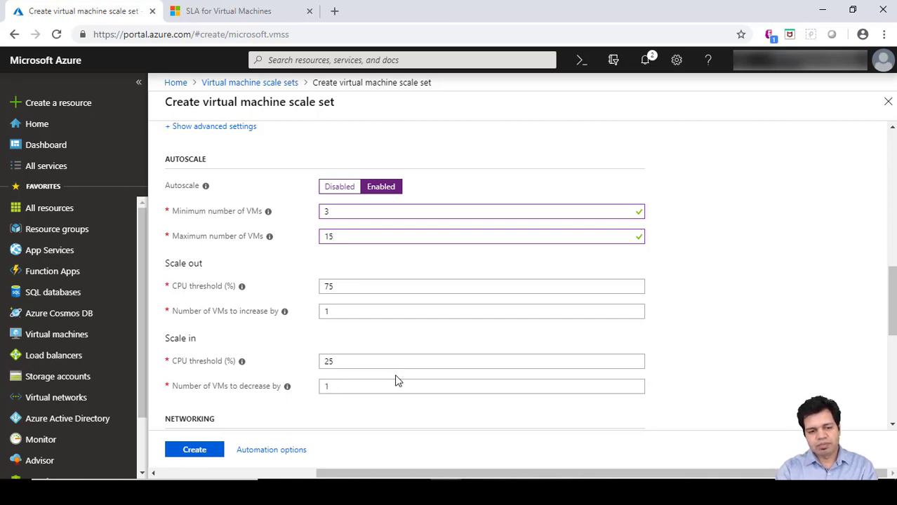
{"action": "scroll", "scroll_direction": "down", "scroll_amount": 3}
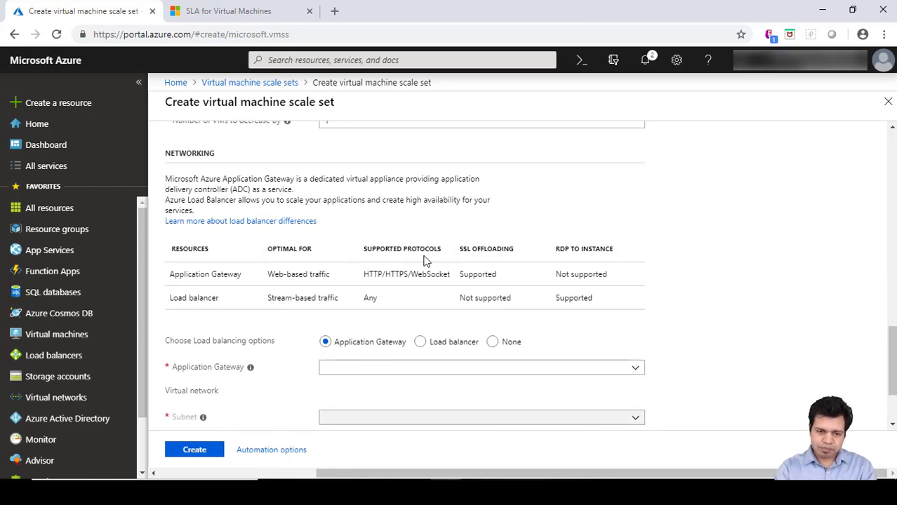
{"action": "mouse_move", "coordinate": [255, 278]}
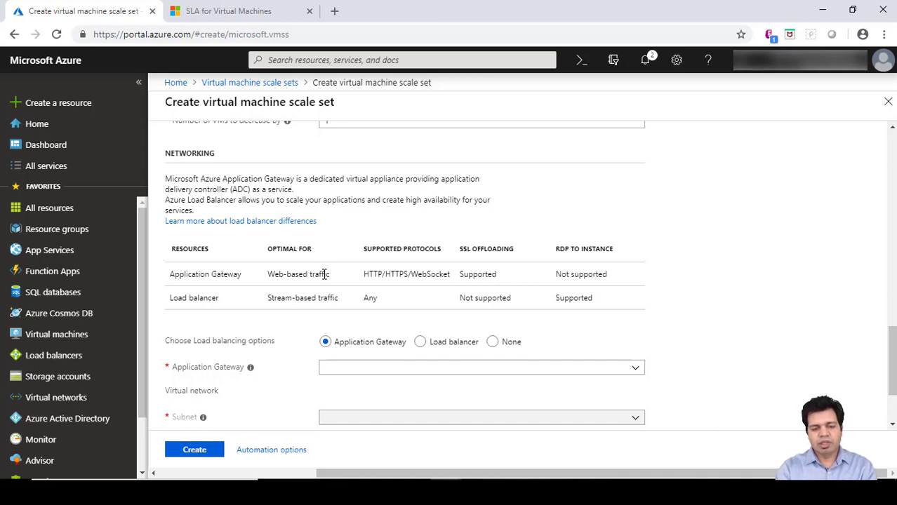
{"action": "mouse_move", "coordinate": [345, 276]}
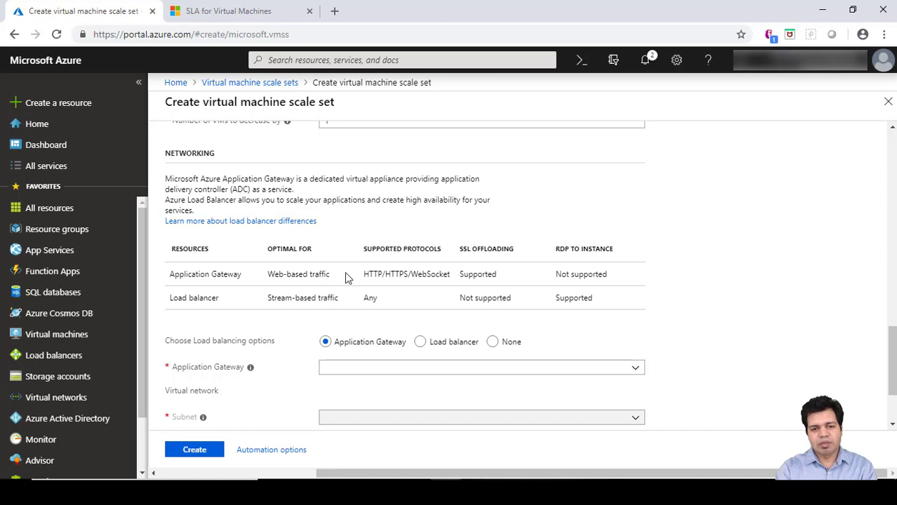
{"action": "mouse_move", "coordinate": [351, 275]}
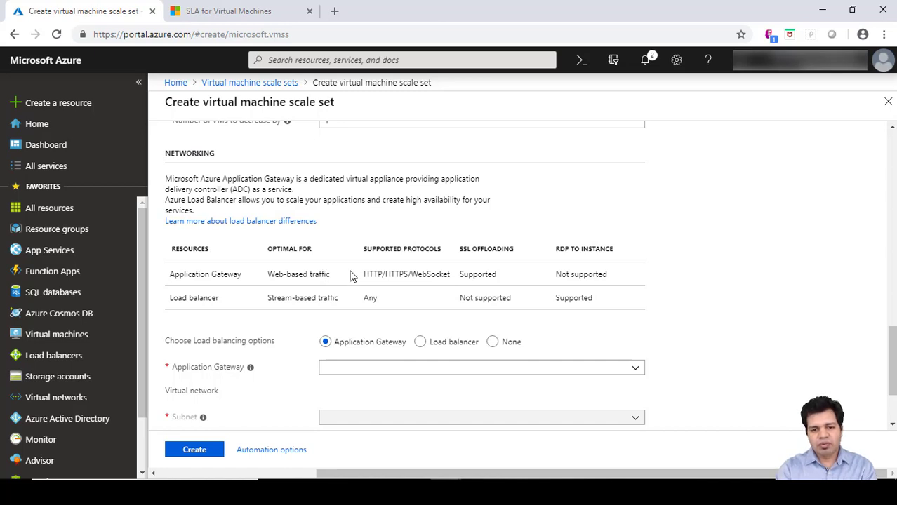
{"action": "mouse_move", "coordinate": [406, 269]}
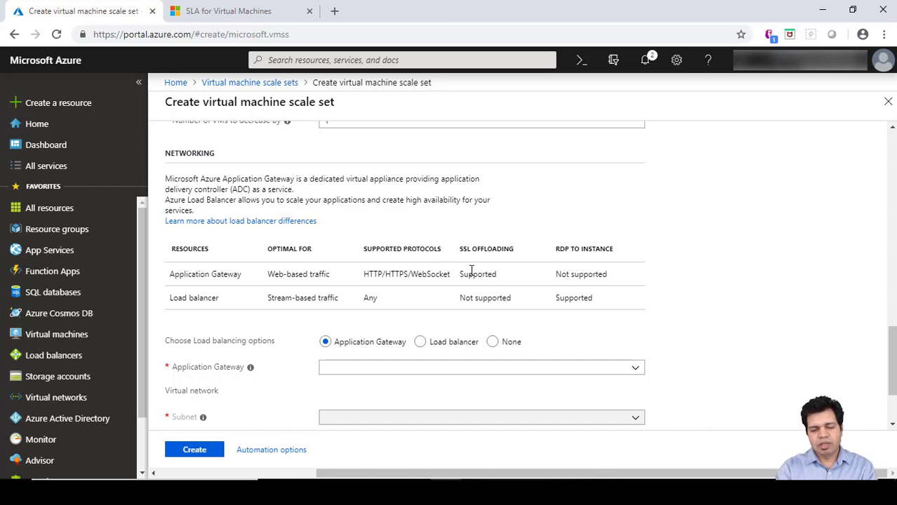
{"action": "mouse_move", "coordinate": [448, 270]}
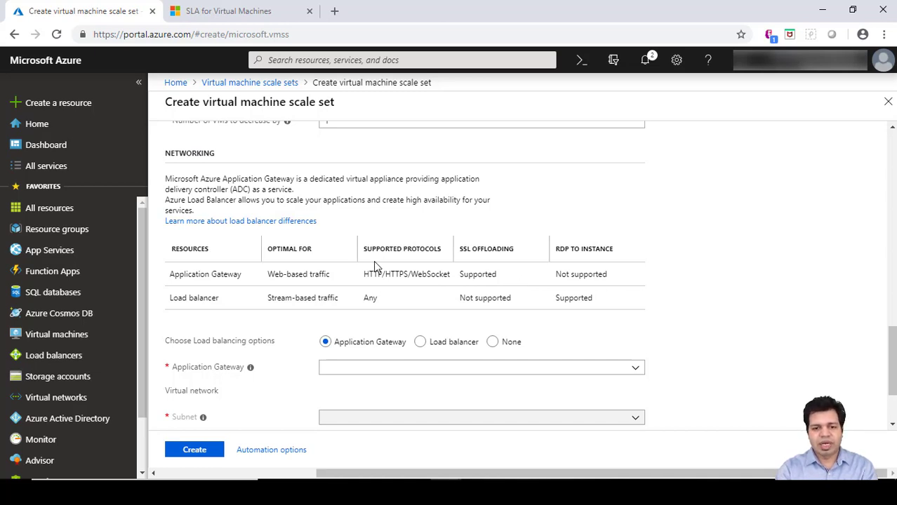
{"action": "double_click", "coordinate": [196, 274]}
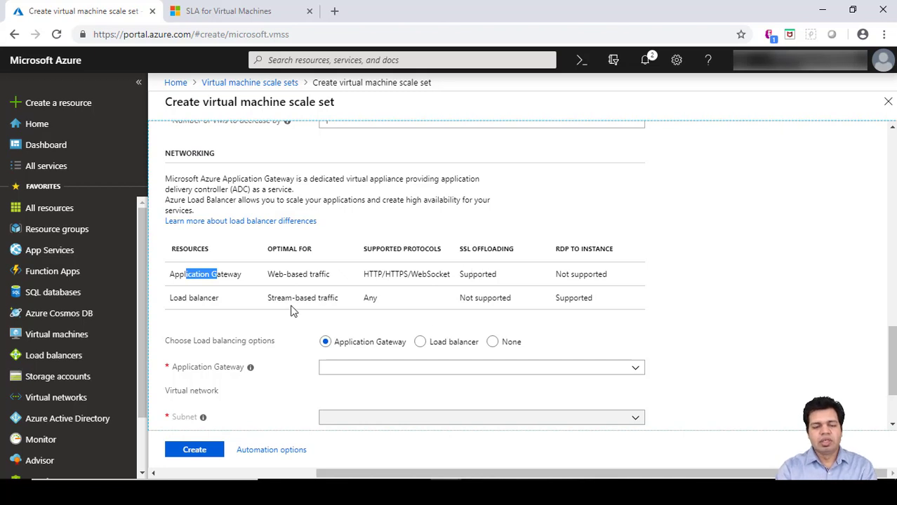
{"action": "mouse_move", "coordinate": [227, 302]}
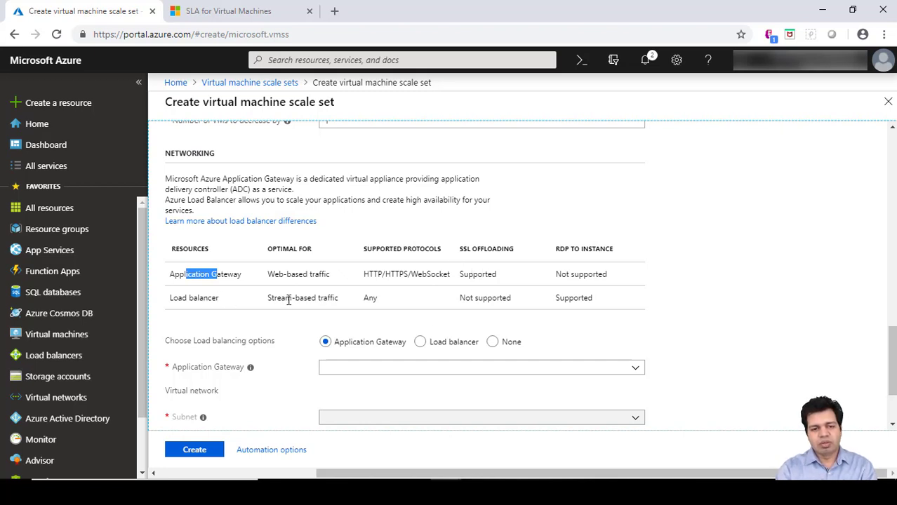
{"action": "mouse_move", "coordinate": [261, 303]}
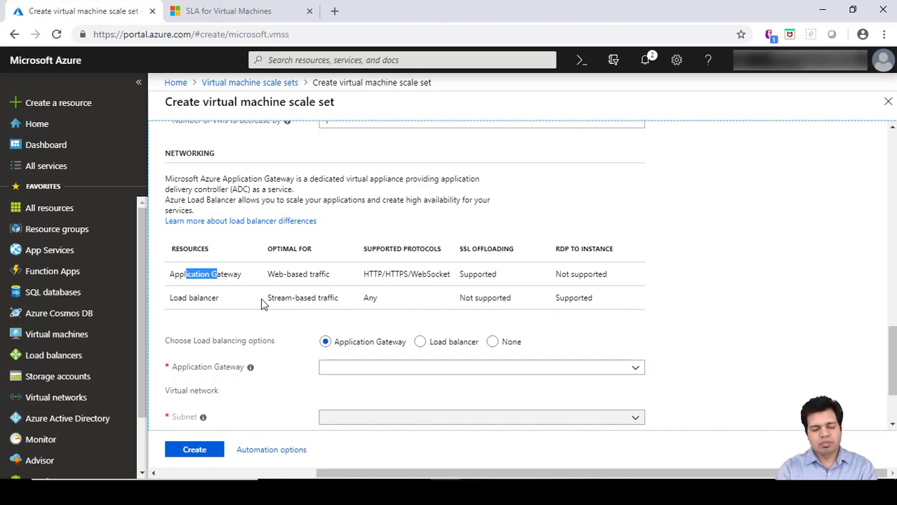
{"action": "mouse_move", "coordinate": [390, 323]}
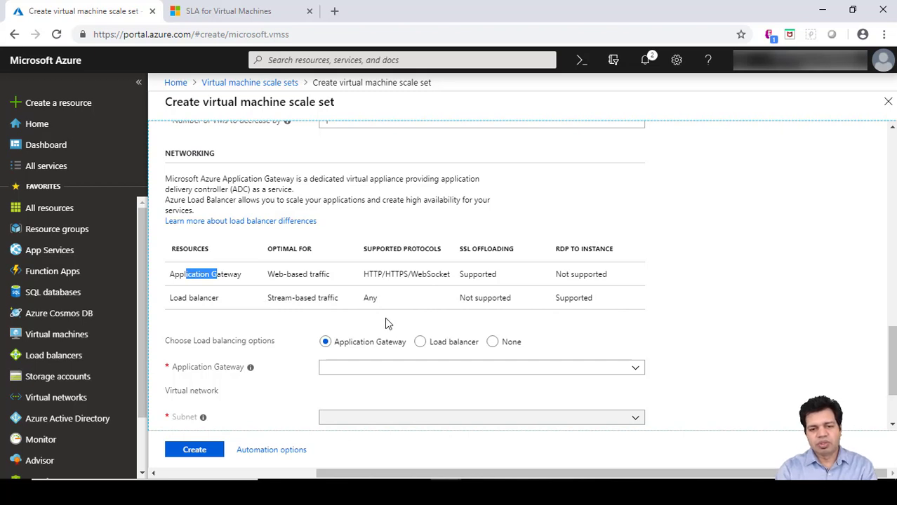
{"action": "mouse_move", "coordinate": [382, 311]}
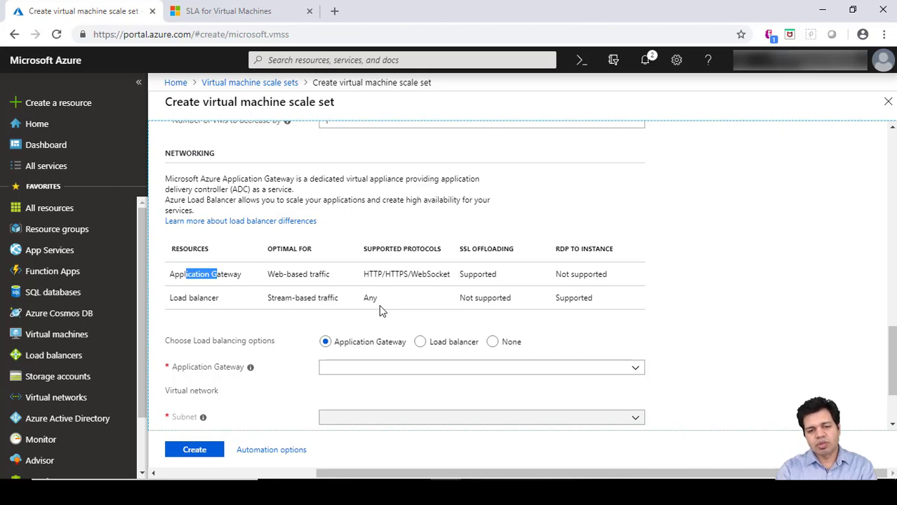
{"action": "mouse_move", "coordinate": [427, 351]}
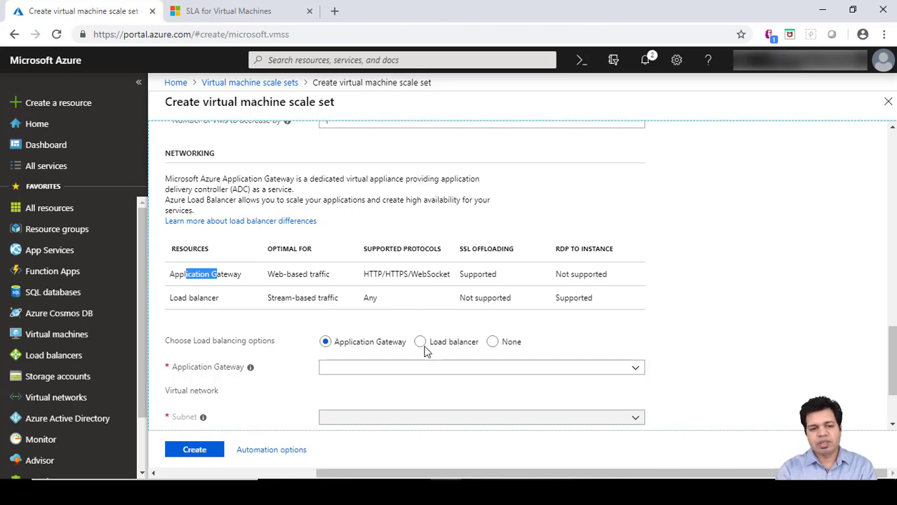
{"action": "mouse_move", "coordinate": [470, 357]}
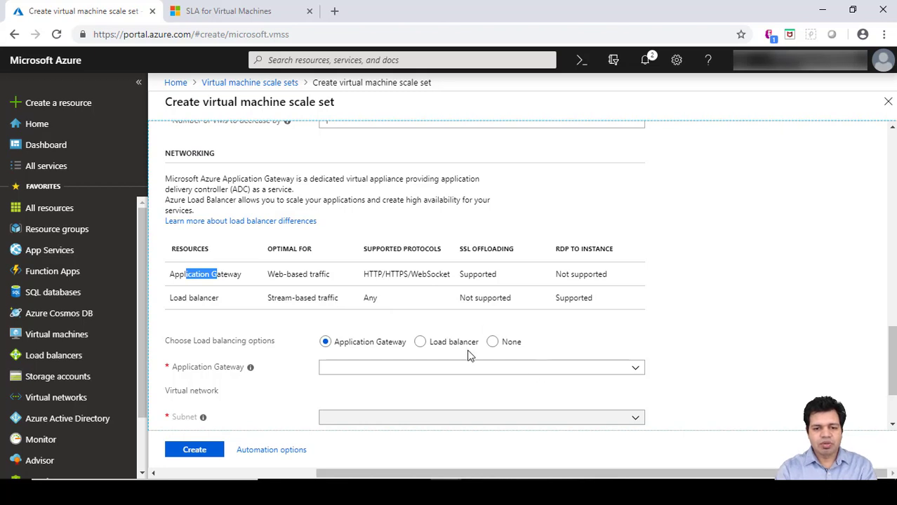
{"action": "left_click", "coordinate": [420, 342]}
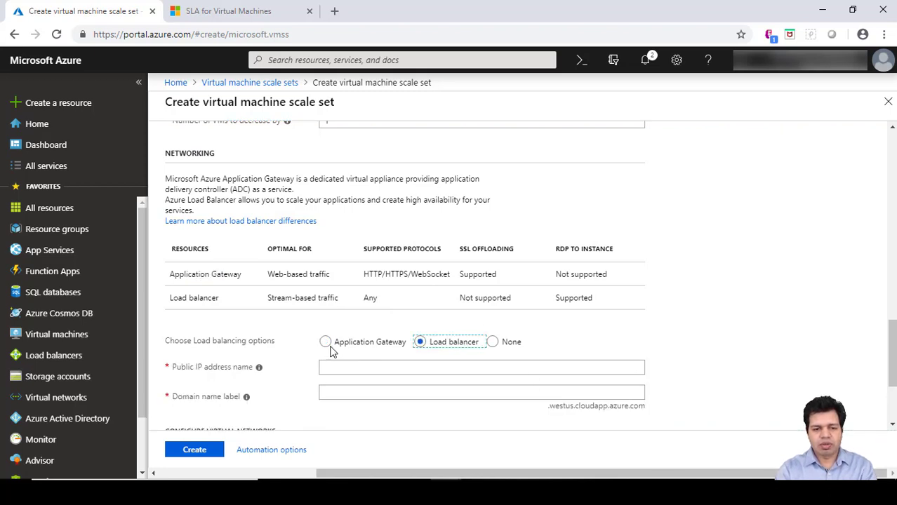
{"action": "left_click", "coordinate": [326, 343]}
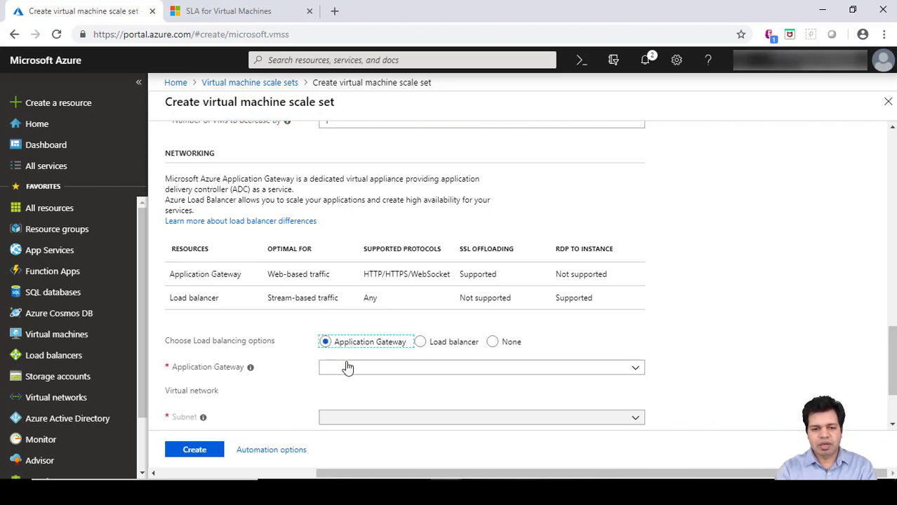
{"action": "scroll", "scroll_direction": "down", "scroll_amount": 3}
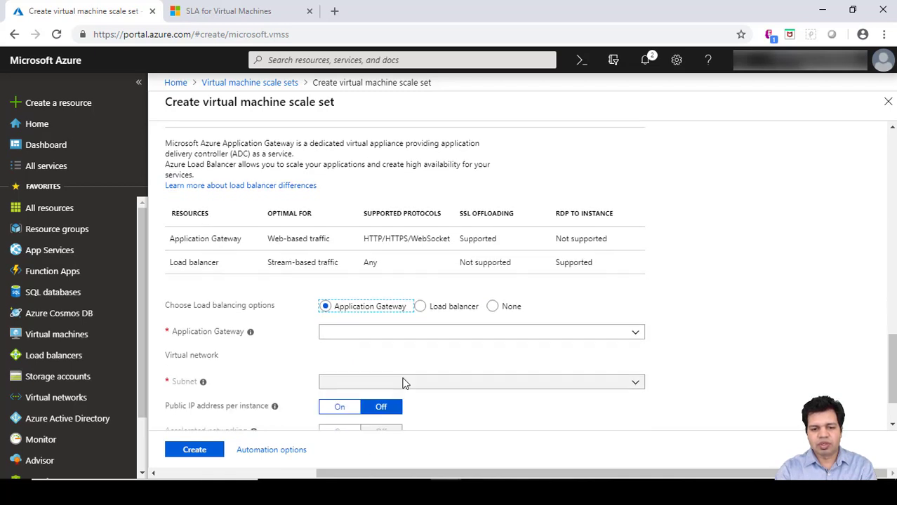
{"action": "scroll", "scroll_direction": "down", "scroll_amount": 3}
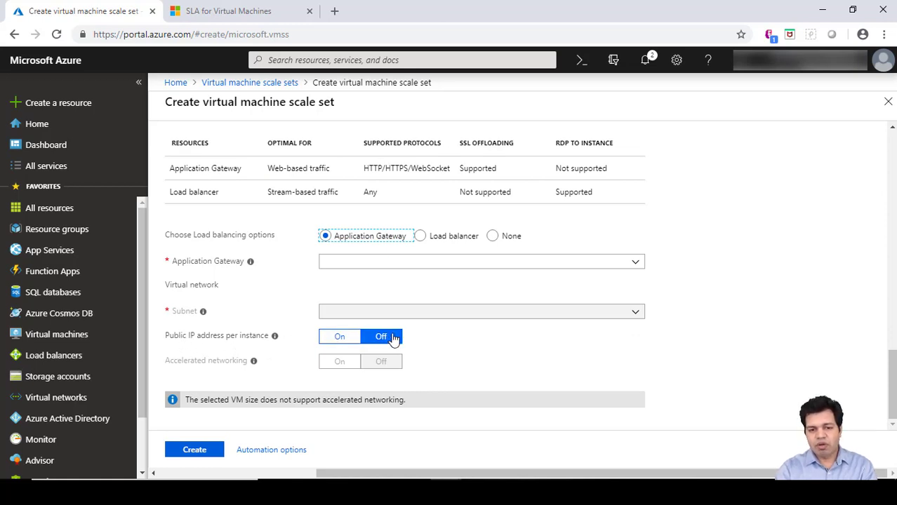
{"action": "left_click", "coordinate": [340, 337]}
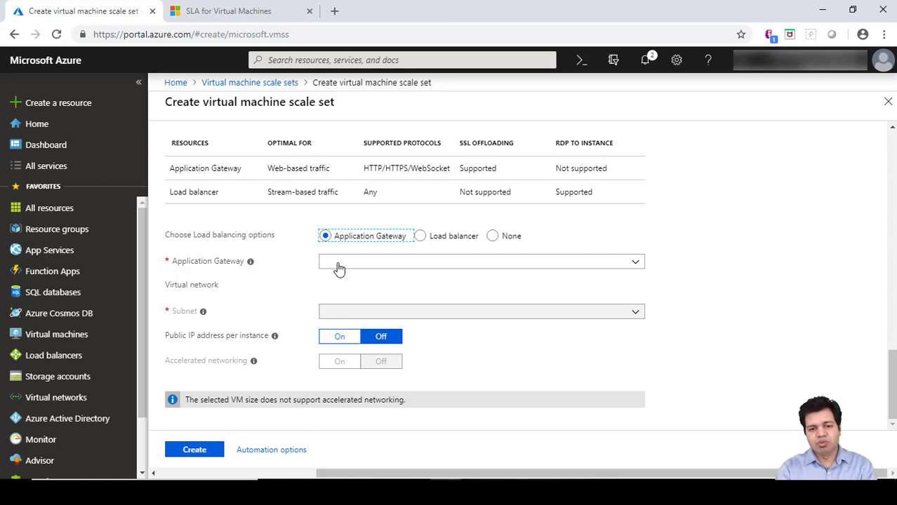
{"action": "mouse_move", "coordinate": [410, 286]}
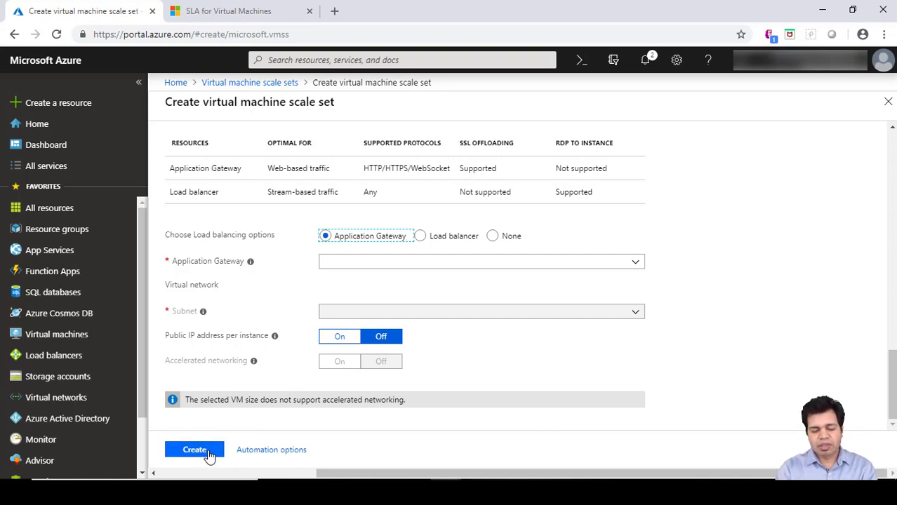
{"action": "mouse_move", "coordinate": [194, 449]}
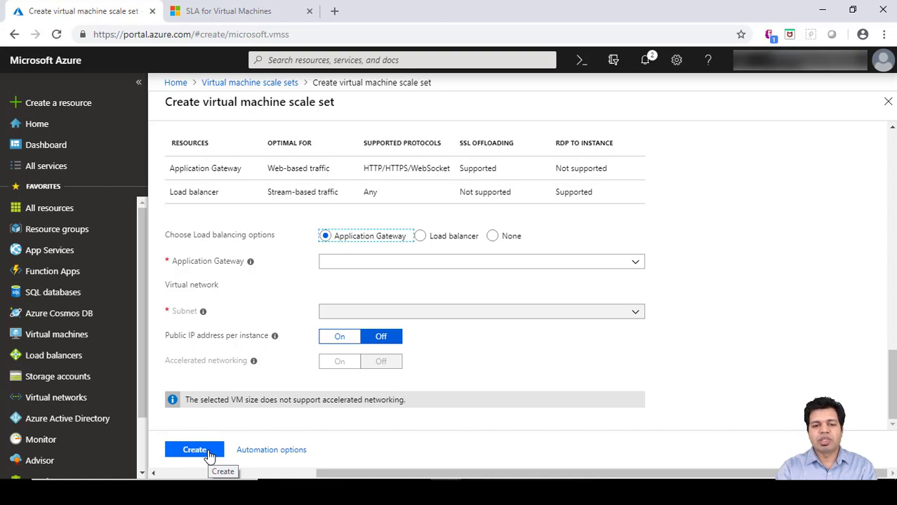